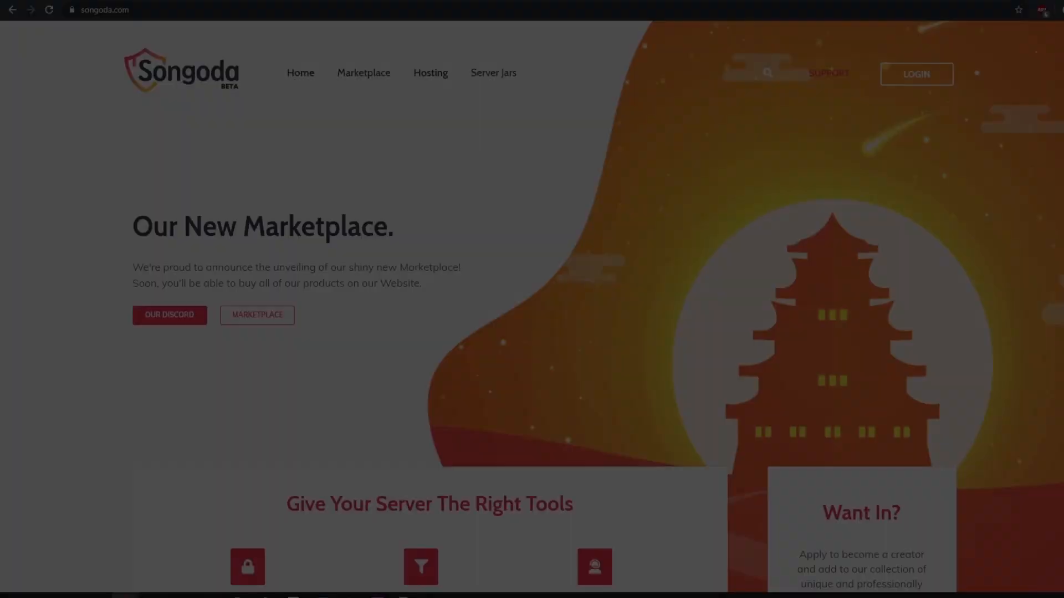
- Browse the Songoda homepage, then the Marketplace listings of recently added, trending and top-rated plugins
{"action": "scroll", "scroll_direction": "down", "scroll_amount": 3}
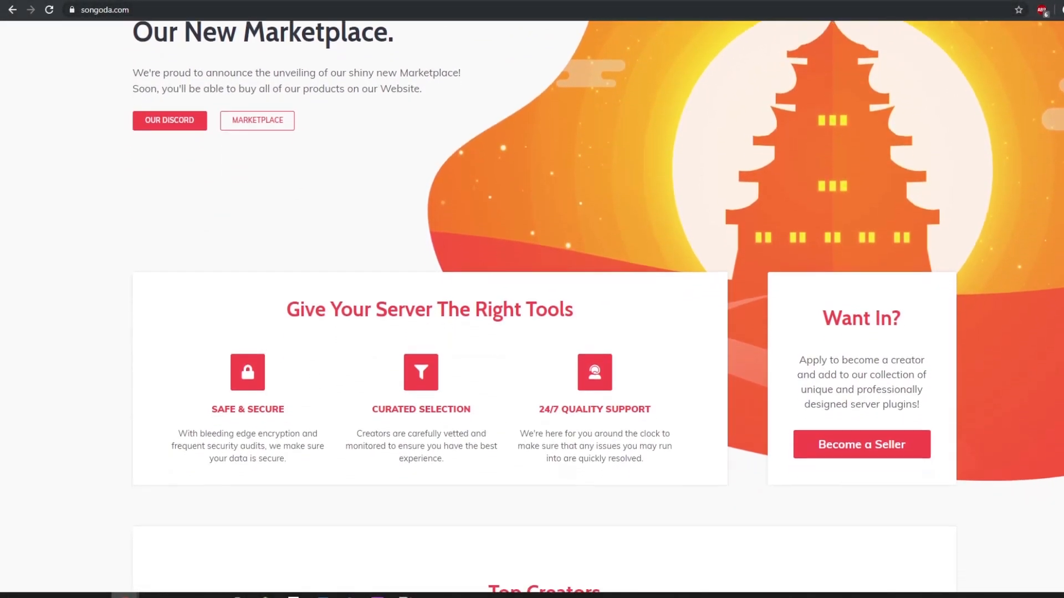
{"action": "scroll", "scroll_direction": "down", "scroll_amount": 3}
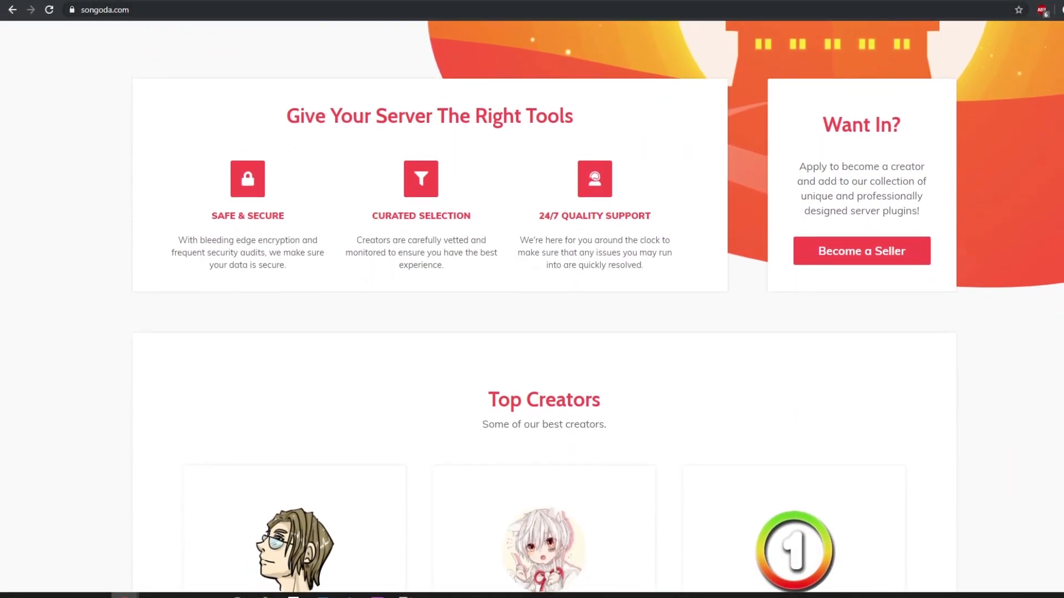
{"action": "left_click", "coordinate": [363, 89]}
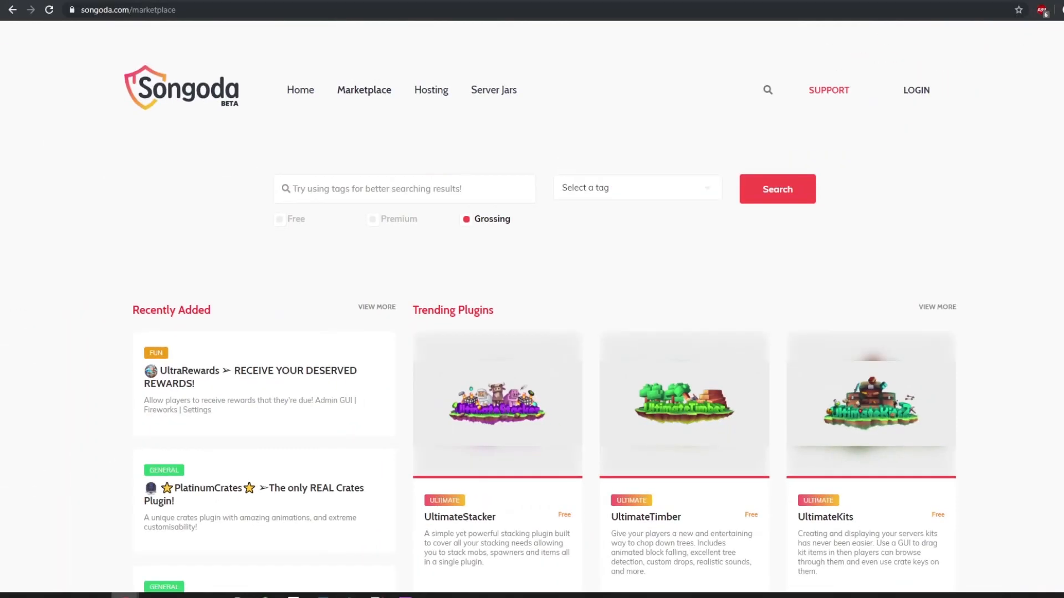
{"action": "scroll", "scroll_direction": "down", "scroll_amount": 3}
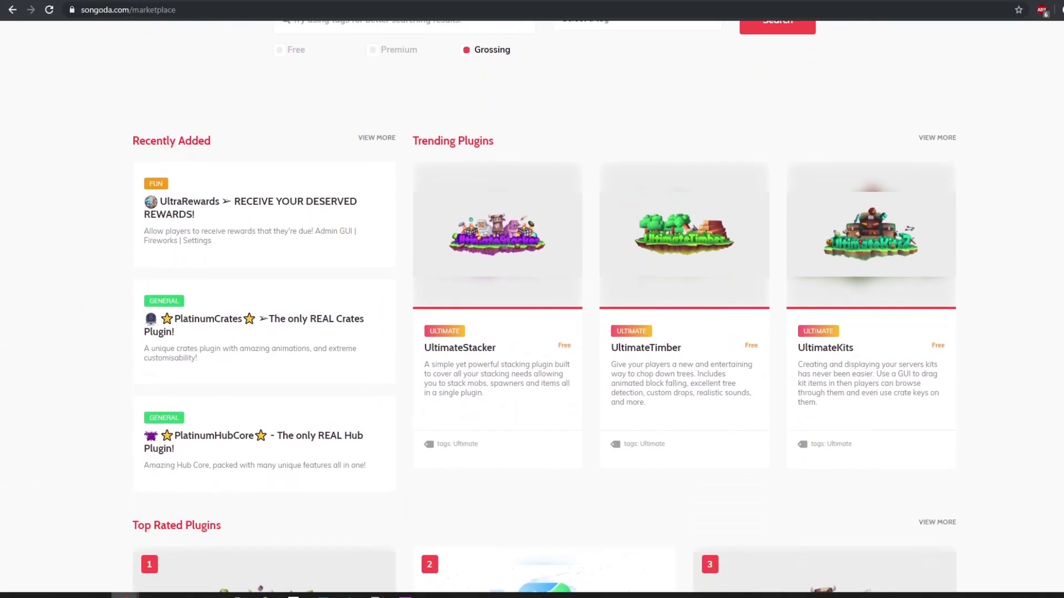
{"action": "scroll", "scroll_direction": "down", "scroll_amount": 3}
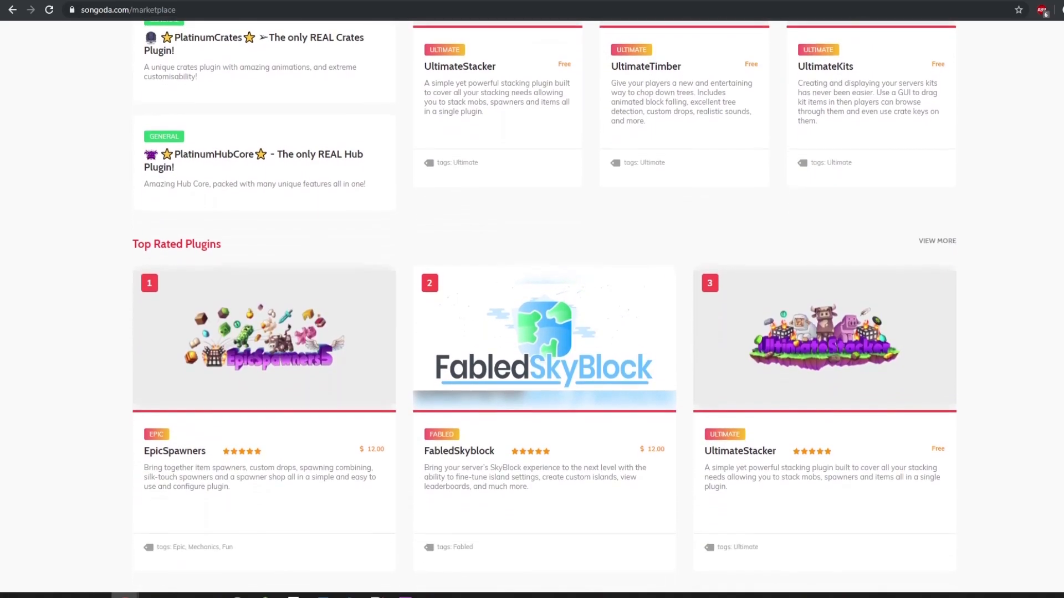
{"action": "scroll", "scroll_direction": "down", "scroll_amount": 3}
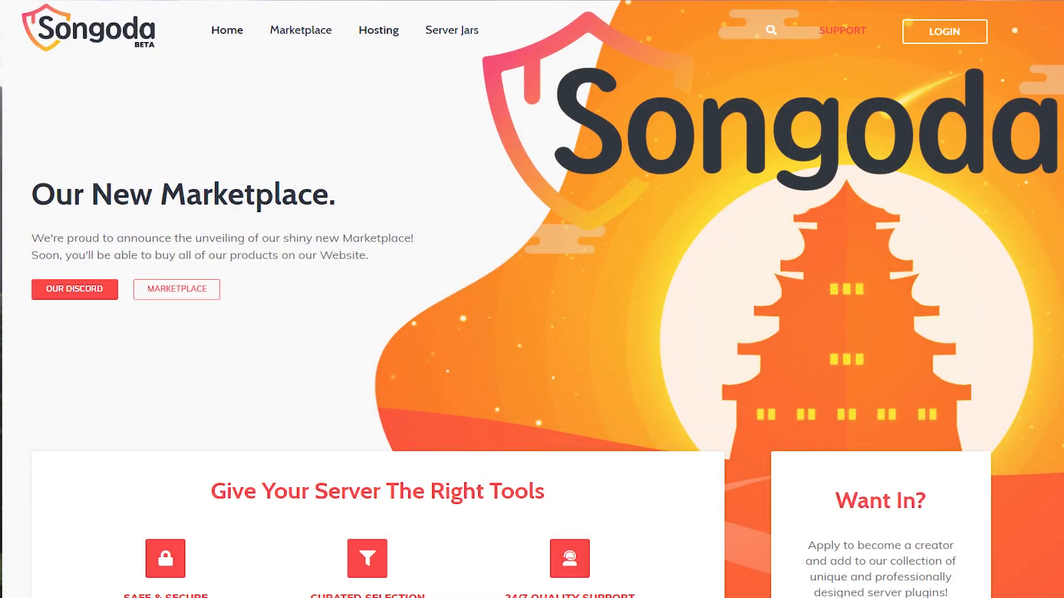
- Go to ServerJars, reach the Servers section and highlight the Paper heading
{"action": "left_click", "coordinate": [452, 29]}
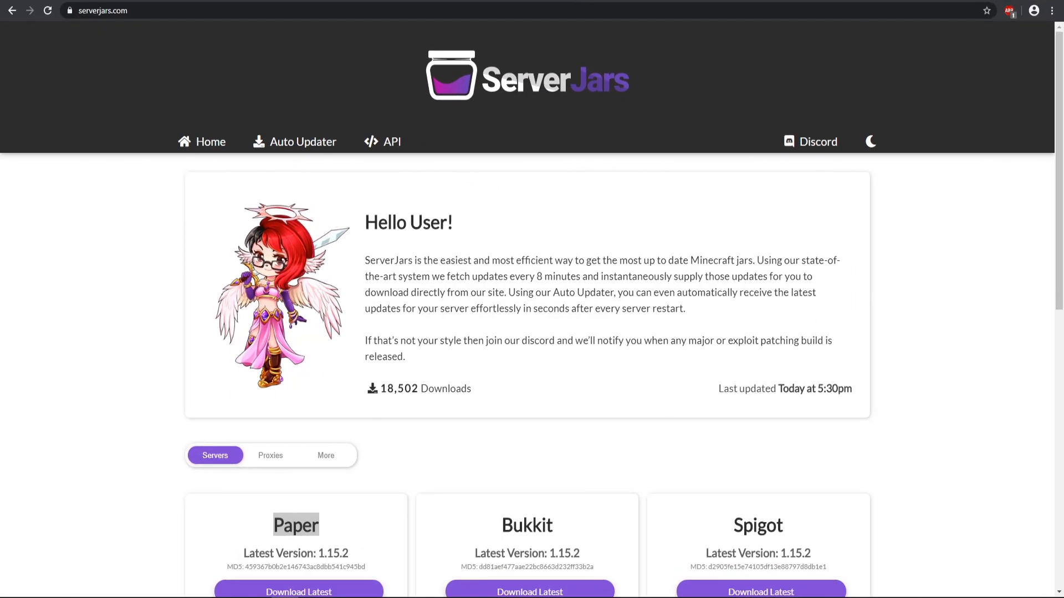
{"action": "scroll", "scroll_direction": "down", "scroll_amount": 3}
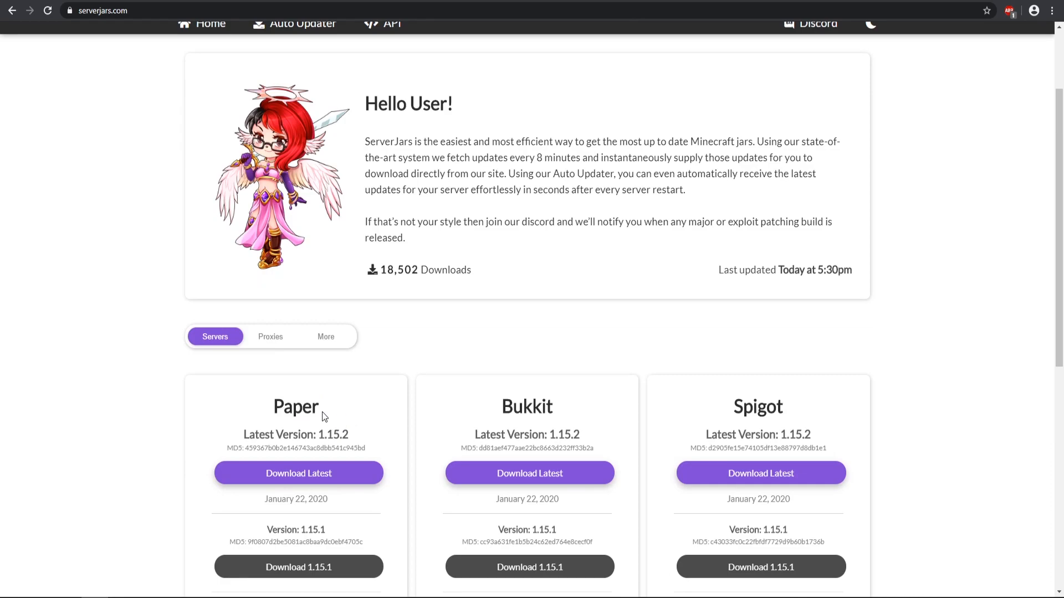
{"action": "double_click", "coordinate": [296, 405]}
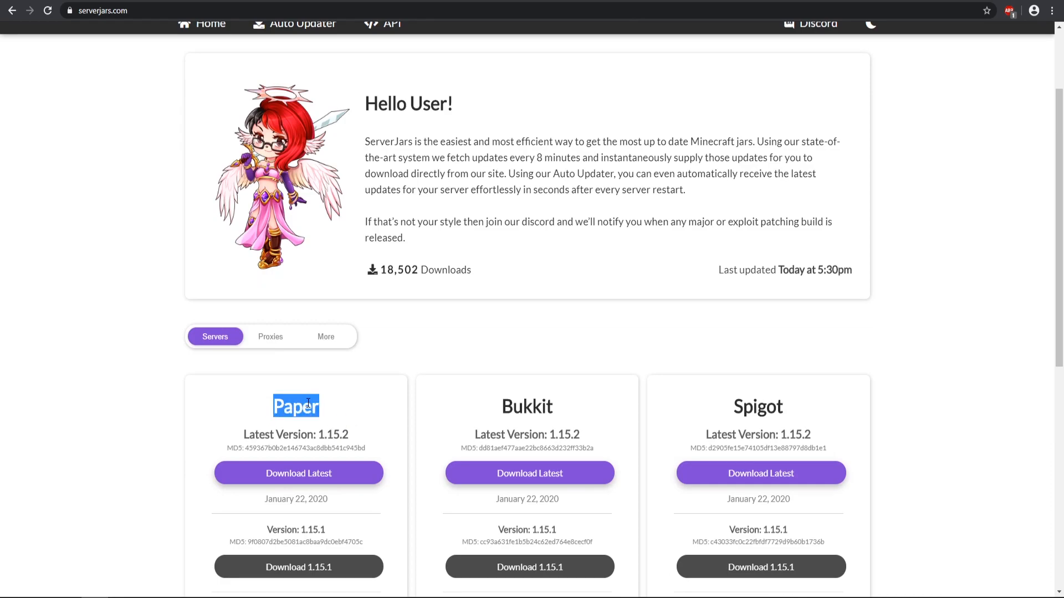
{"action": "left_click", "coordinate": [343, 407]}
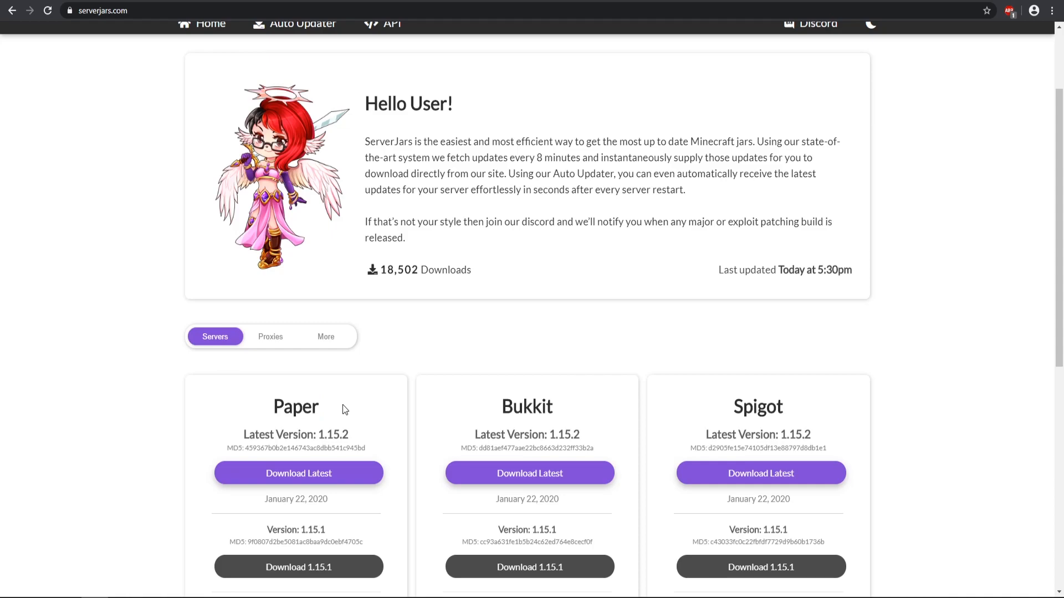
{"action": "double_click", "coordinate": [295, 406]}
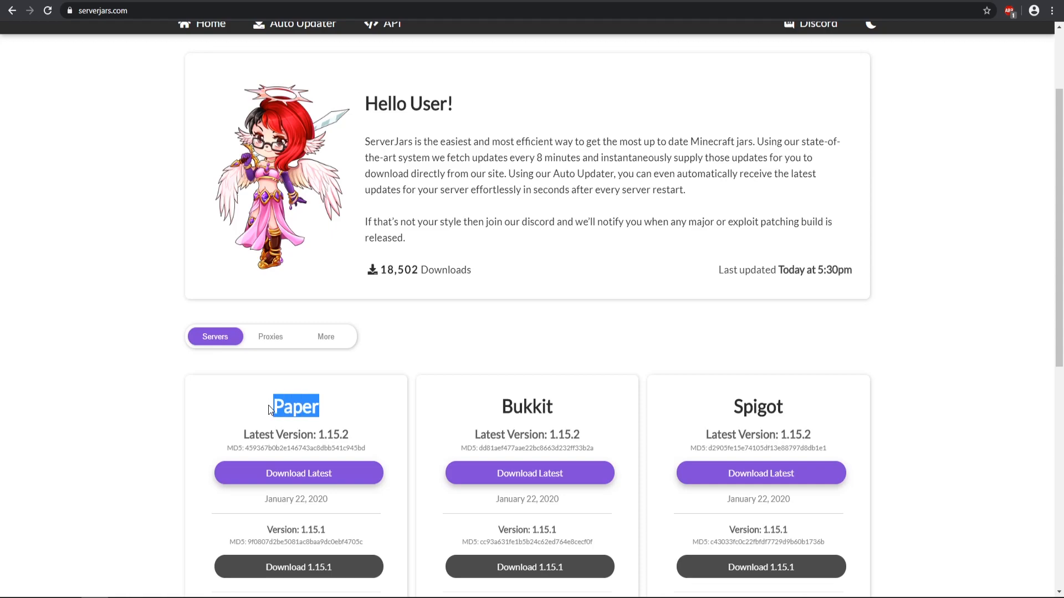
- Look over the Paper, Bukkit and Spigot jars with their latest 1.15.2 downloads
{"action": "scroll", "scroll_direction": "up", "scroll_amount": 3}
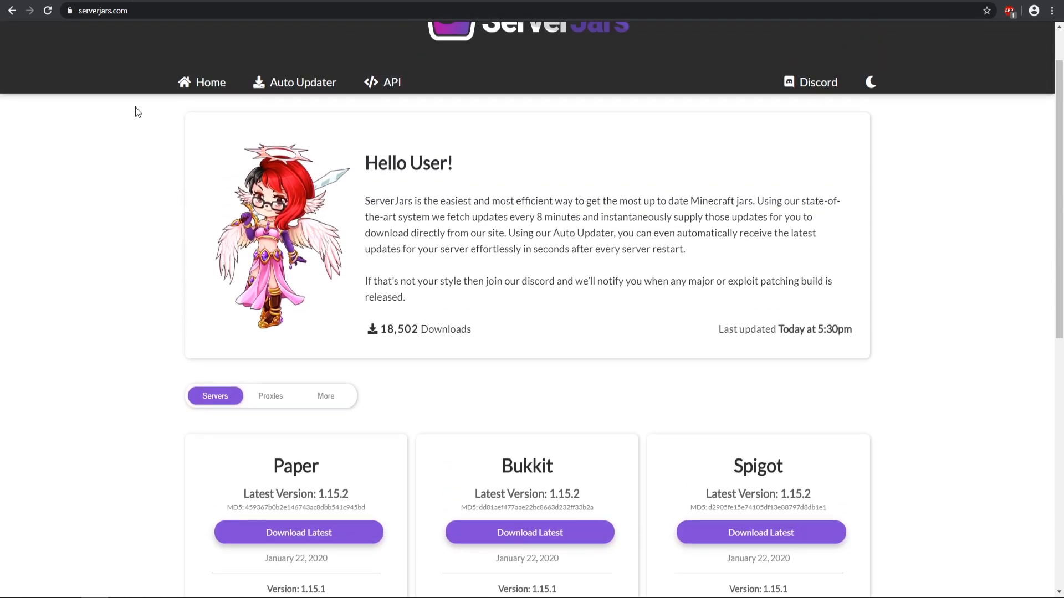
{"action": "scroll", "scroll_direction": "down", "scroll_amount": 3}
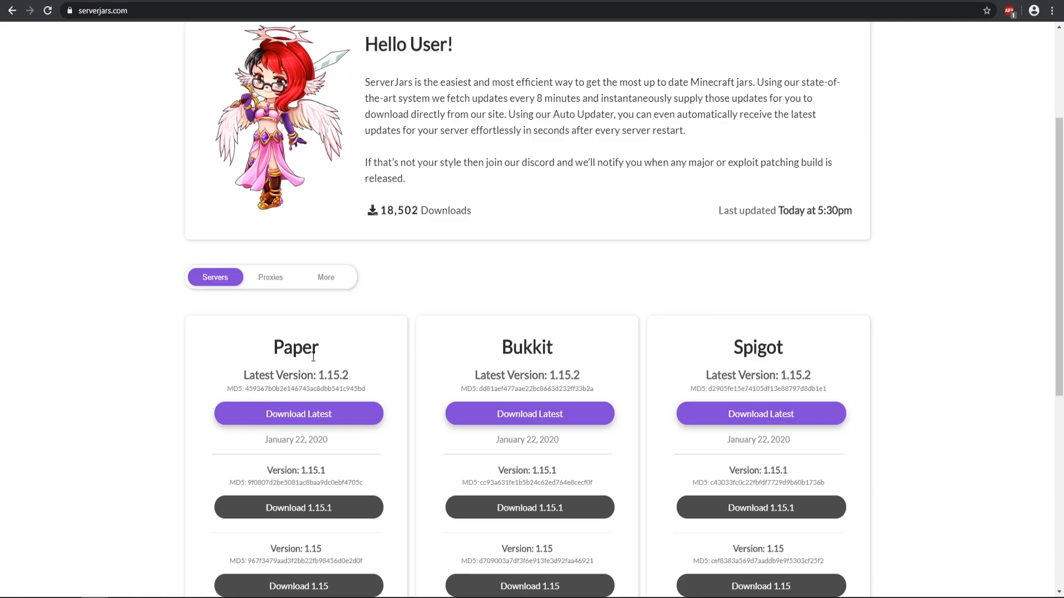
{"action": "scroll", "scroll_direction": "up", "scroll_amount": 3}
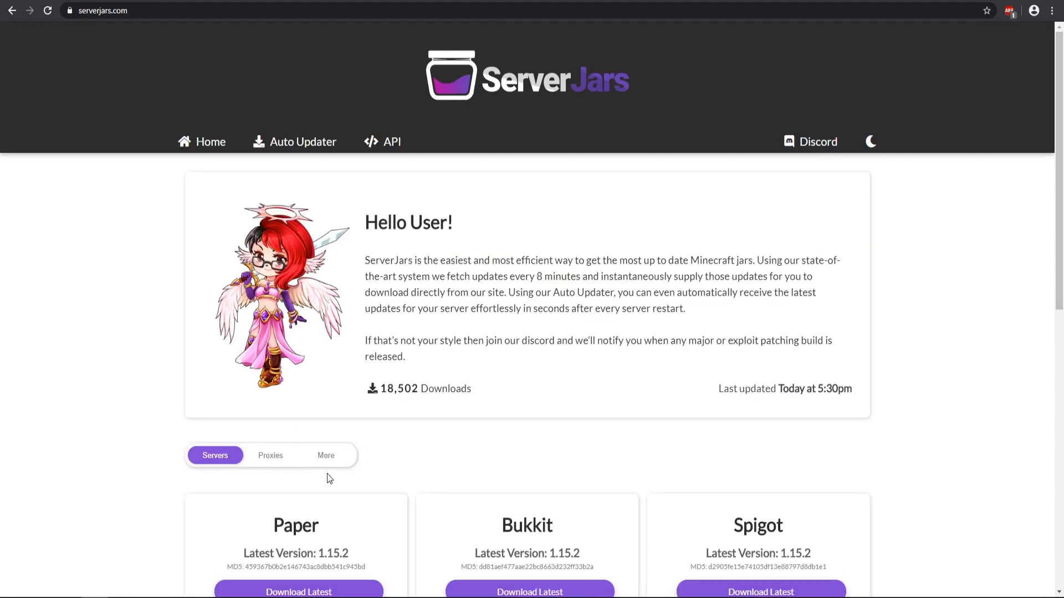
{"action": "scroll", "scroll_direction": "down", "scroll_amount": 3}
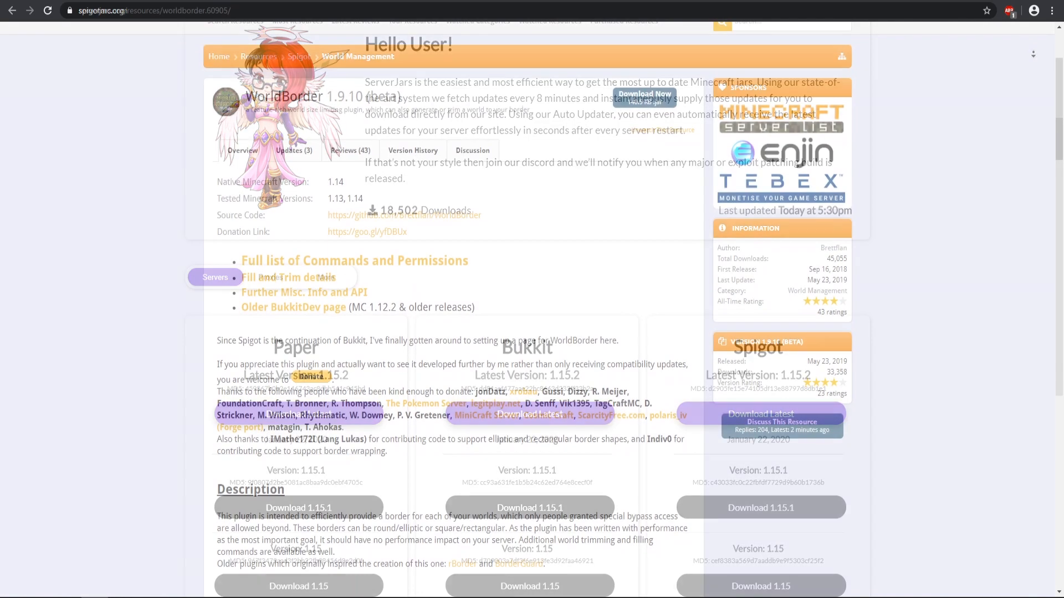
- Scroll through the WorldBorder 1.9.10 (beta) overview on its SpigotMC resource page
{"action": "scroll", "scroll_direction": "up", "scroll_amount": 3}
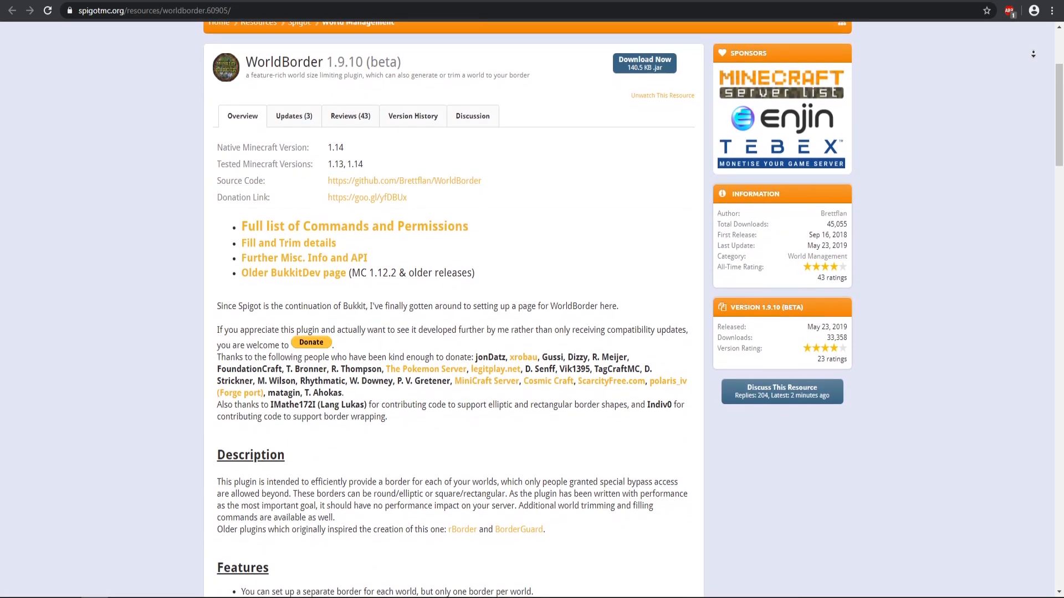
{"action": "scroll", "scroll_direction": "down", "scroll_amount": 3}
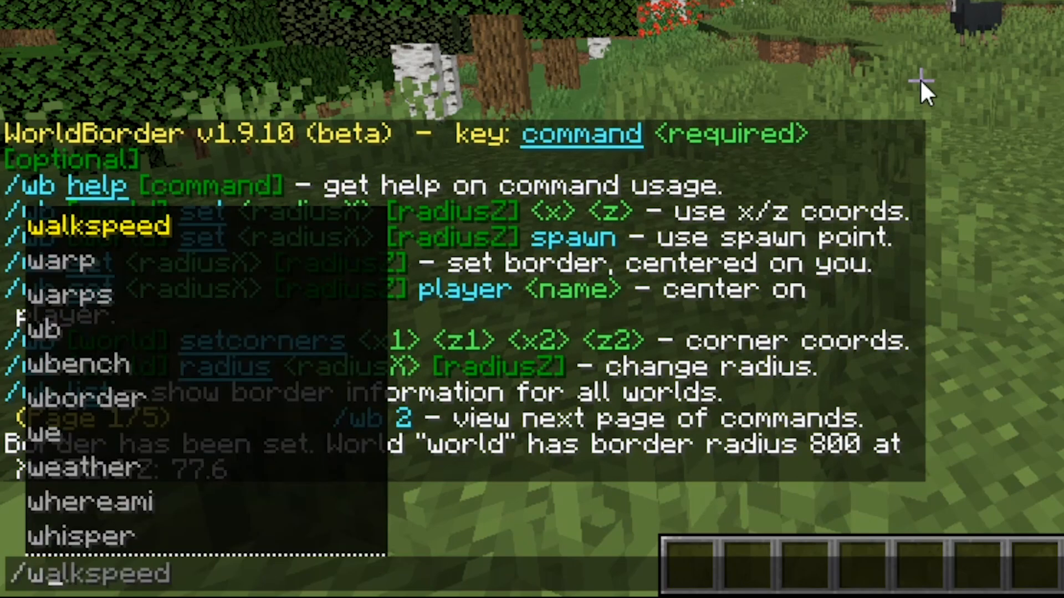
- Run '/wb fill confirm' in chat to start generating the world's chunks out to the border
{"action": "key", "text": "Return"}
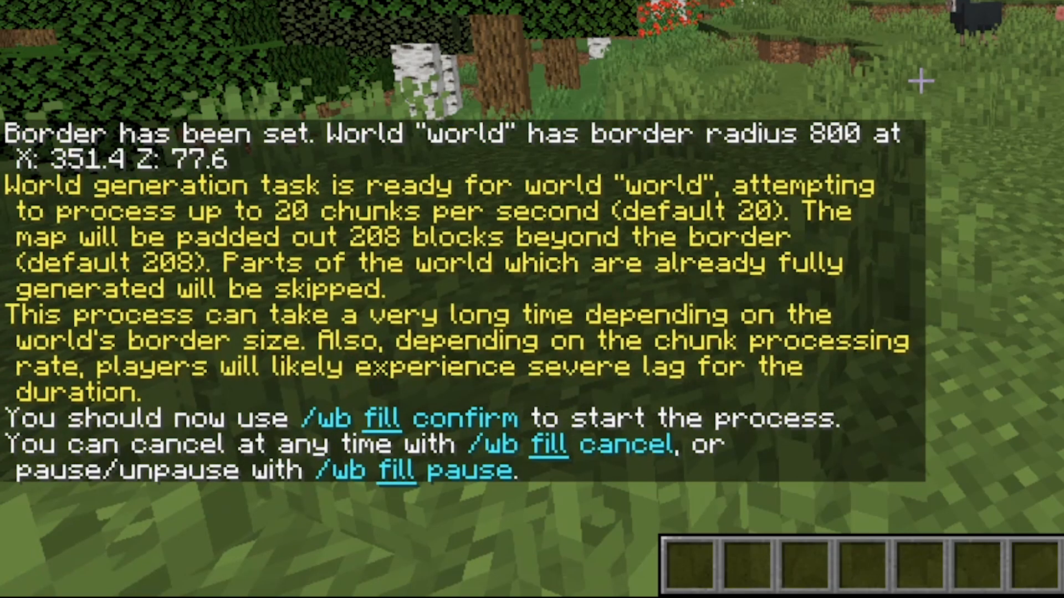
{"action": "type", "text": "/wb fi"}
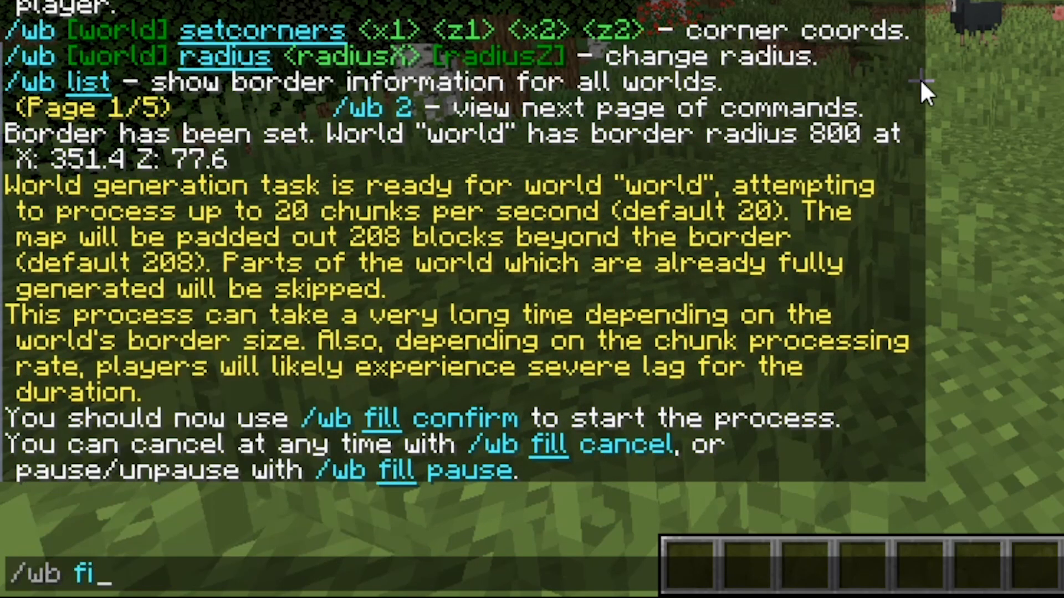
{"action": "type", "text": "ll confirm"}
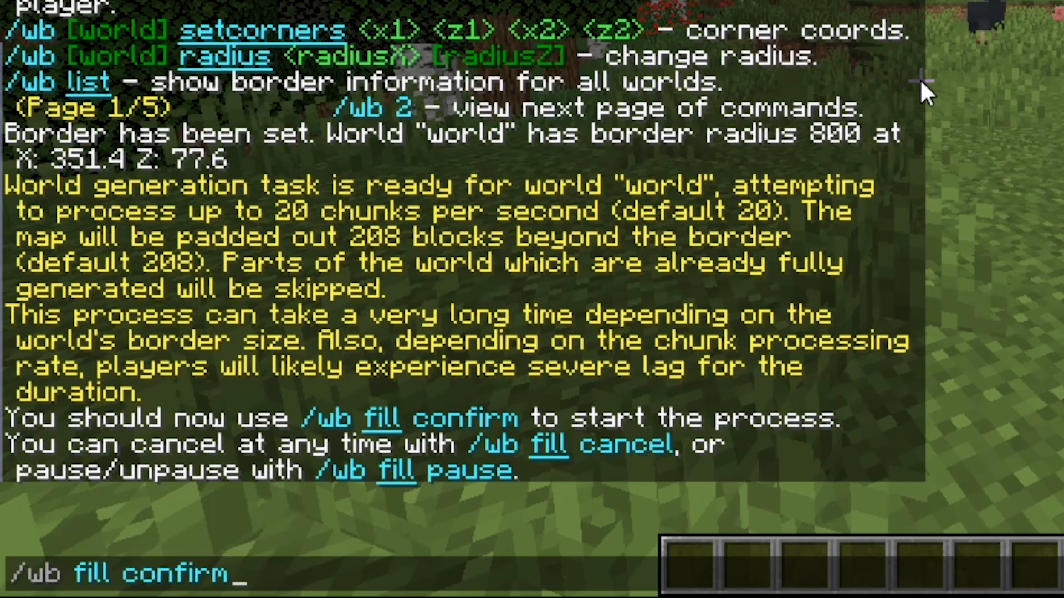
{"action": "key", "text": "Return"}
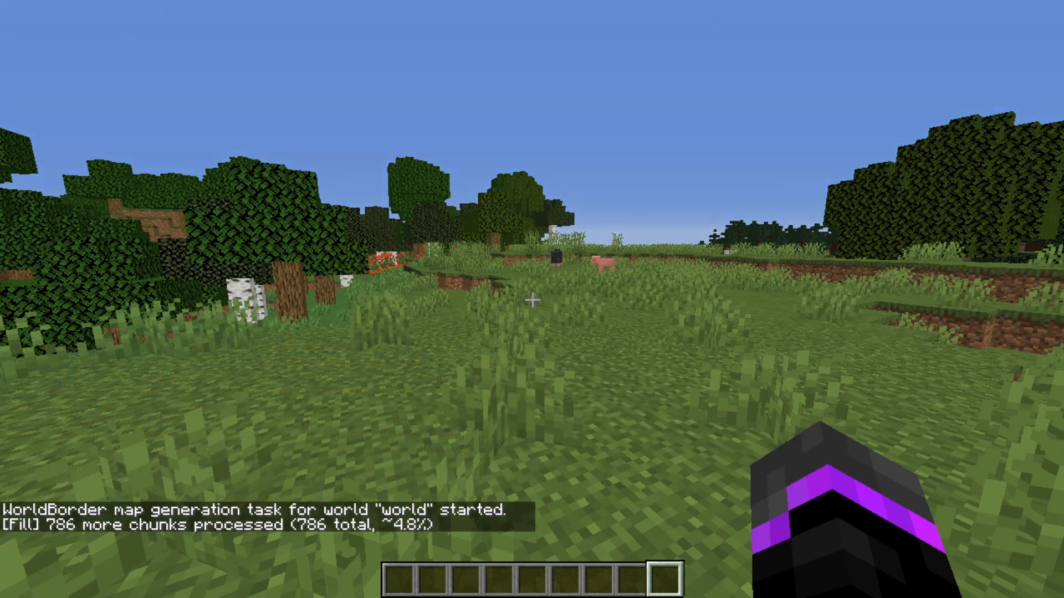
- Return to the WorldBorder SpigotMC page and scroll down through its embedded setup tutorial videos
{"action": "key", "text": "alt+tab"}
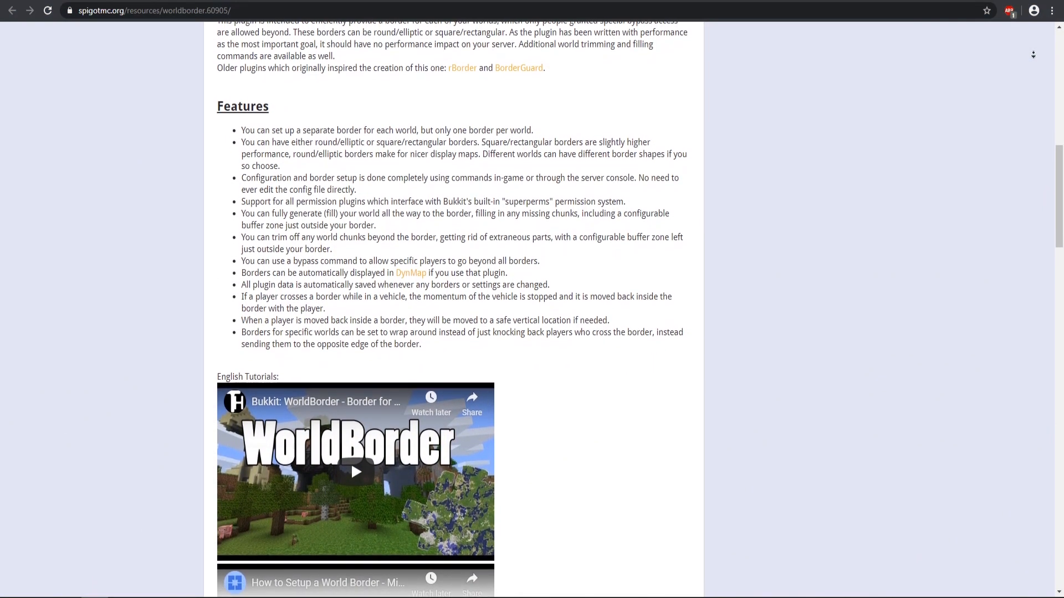
{"action": "scroll", "scroll_direction": "down", "scroll_amount": 3}
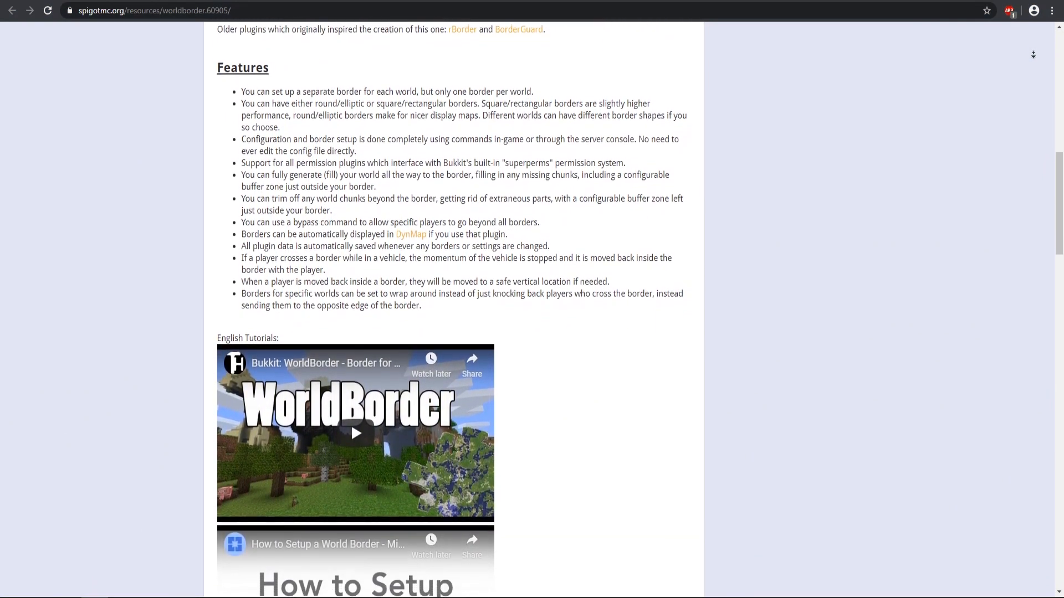
{"action": "scroll", "scroll_direction": "down", "scroll_amount": 3}
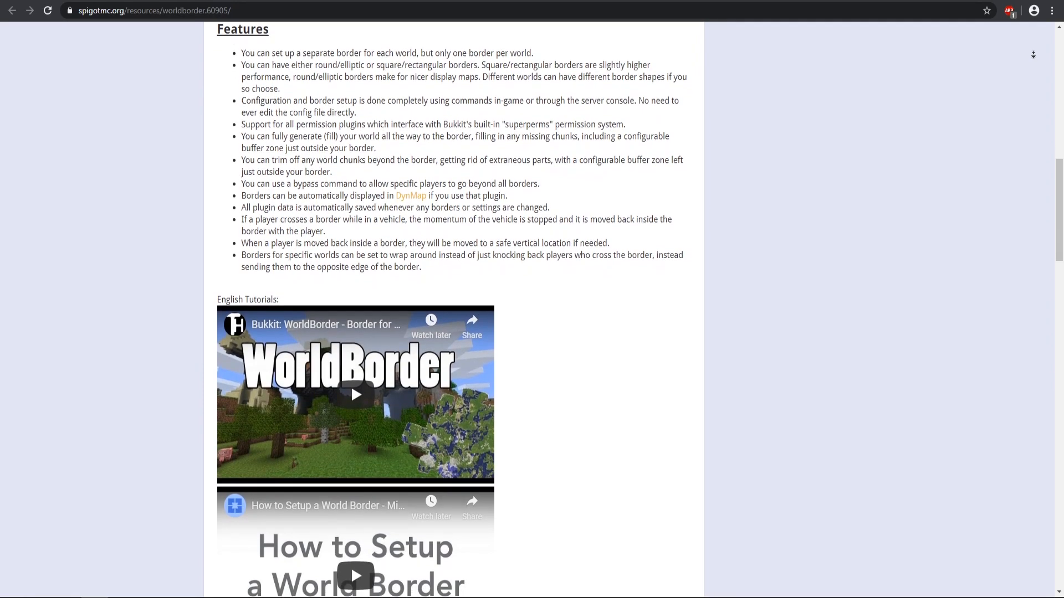
{"action": "scroll", "scroll_direction": "down", "scroll_amount": 3}
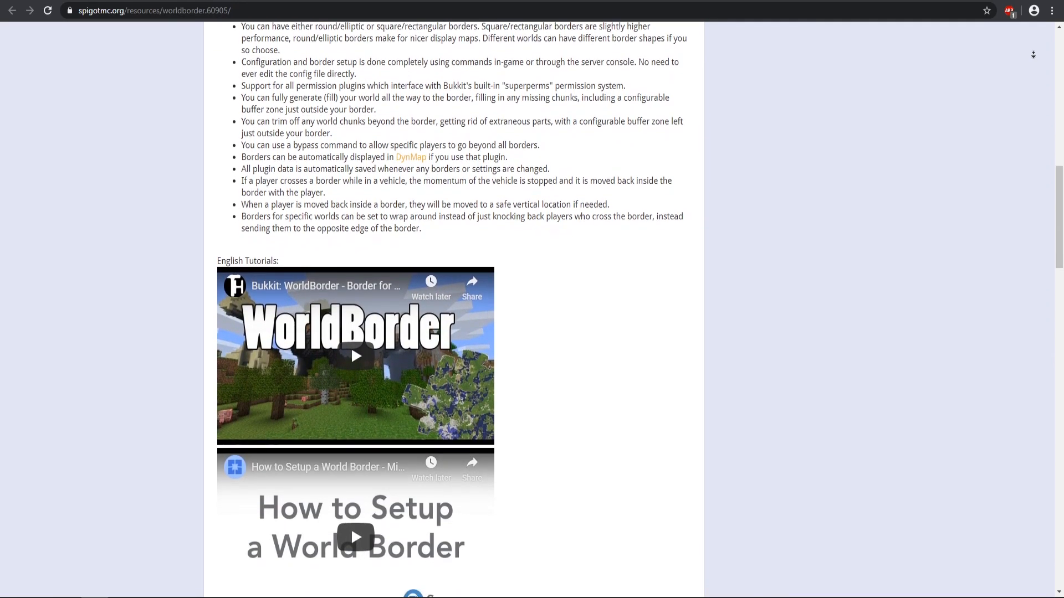
{"action": "scroll", "scroll_direction": "down", "scroll_amount": 3}
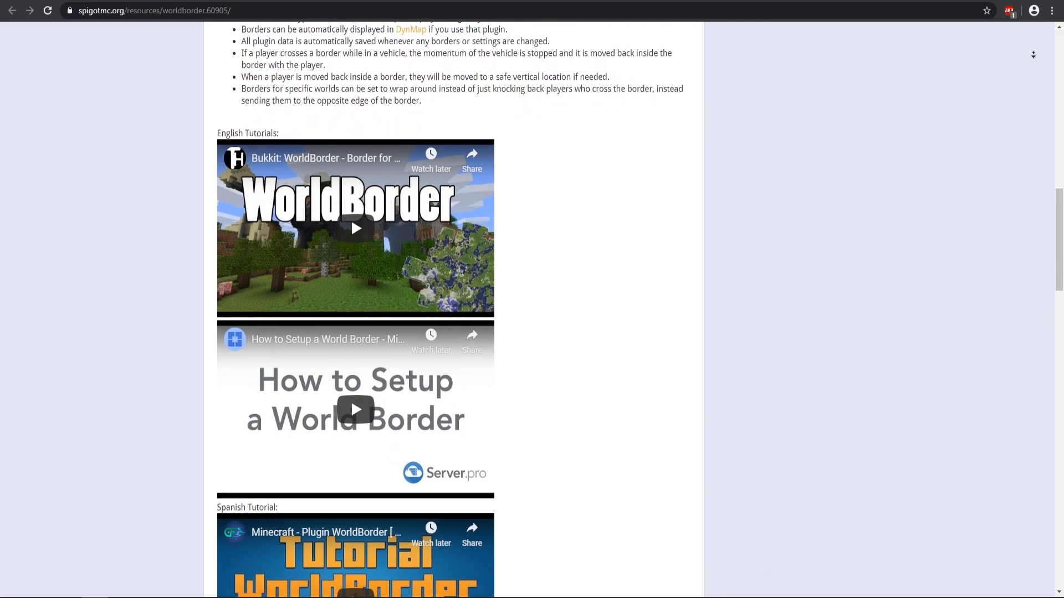
{"action": "scroll", "scroll_direction": "down", "scroll_amount": 3}
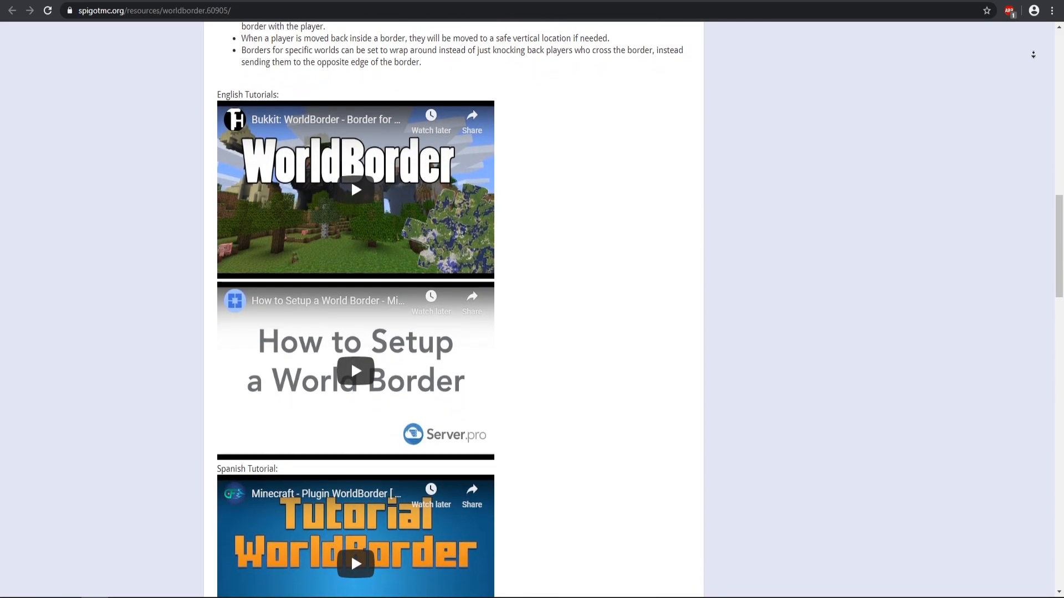
{"action": "scroll", "scroll_direction": "down", "scroll_amount": 3}
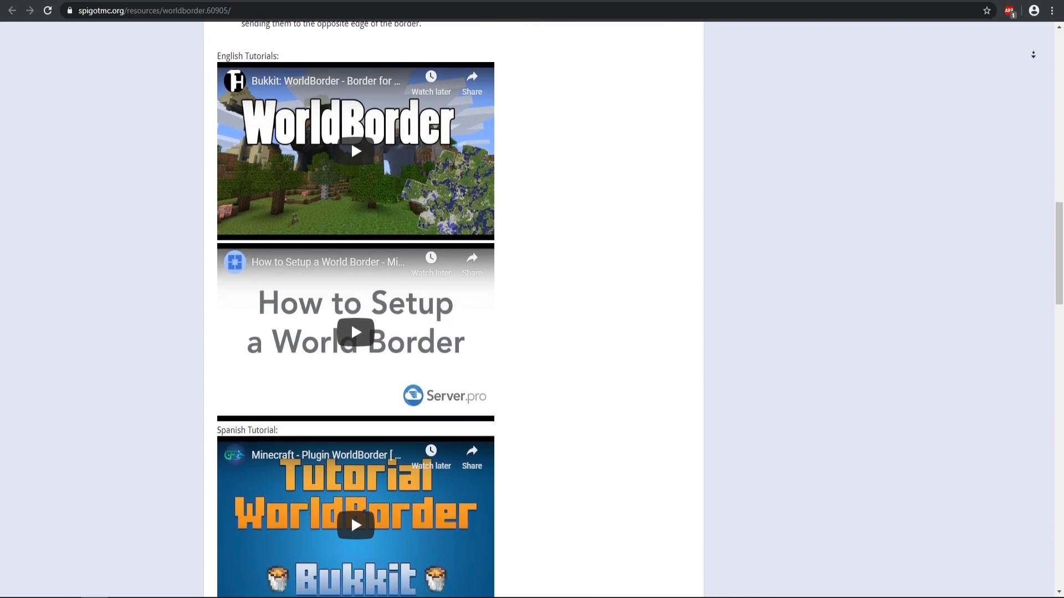
{"action": "scroll", "scroll_direction": "down", "scroll_amount": 3}
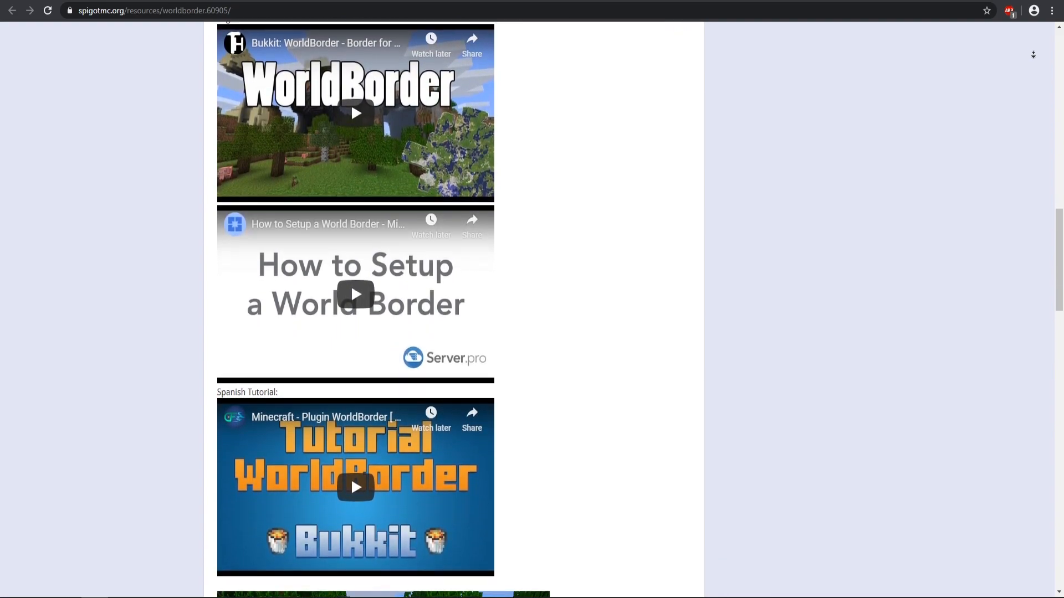
{"action": "scroll", "scroll_direction": "down", "scroll_amount": 3}
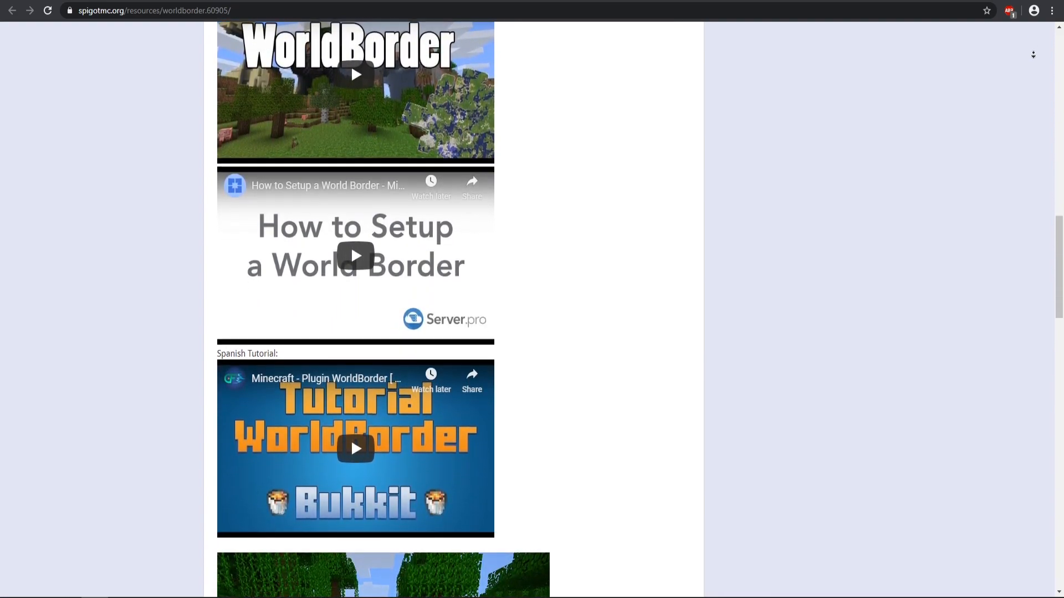
{"action": "scroll", "scroll_direction": "down", "scroll_amount": 3}
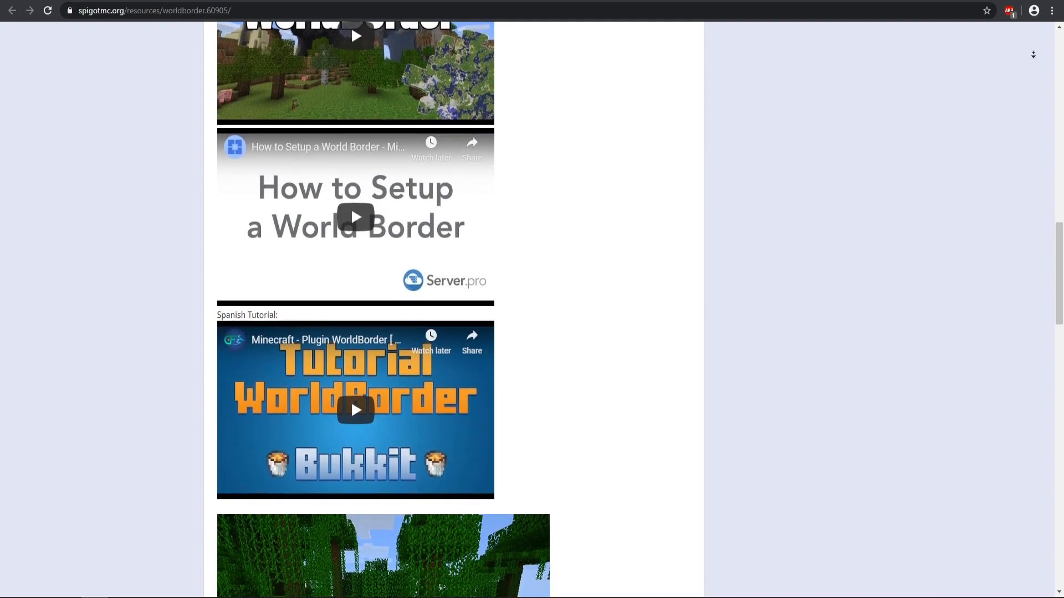
{"action": "scroll", "scroll_direction": "down", "scroll_amount": 3}
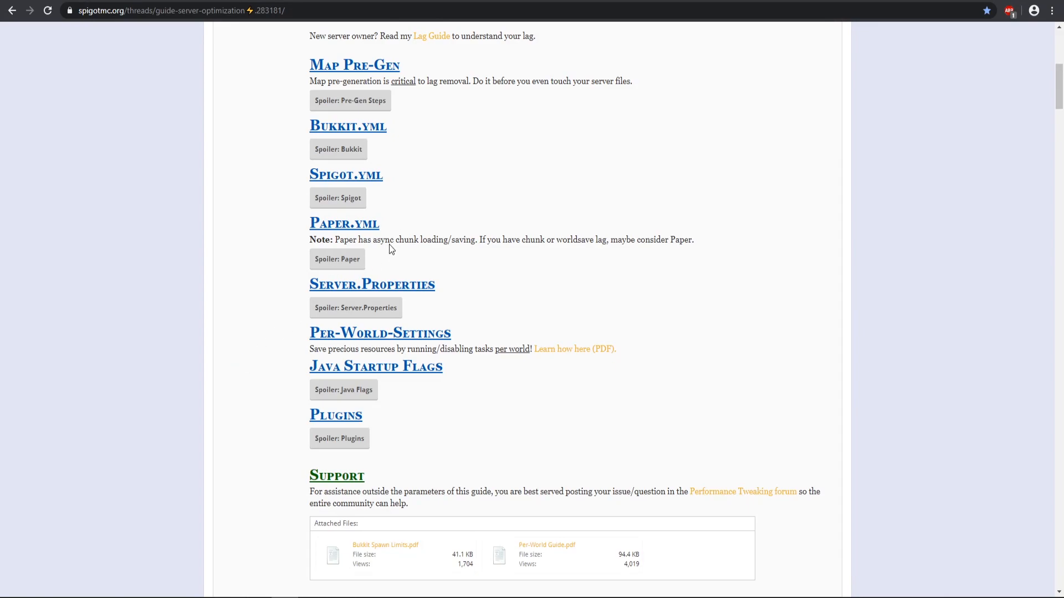
- Expand the guide's Spigot spoiler and review values like nerf-spawner-mobs and item-despawn-rate
{"action": "left_click", "coordinate": [338, 197]}
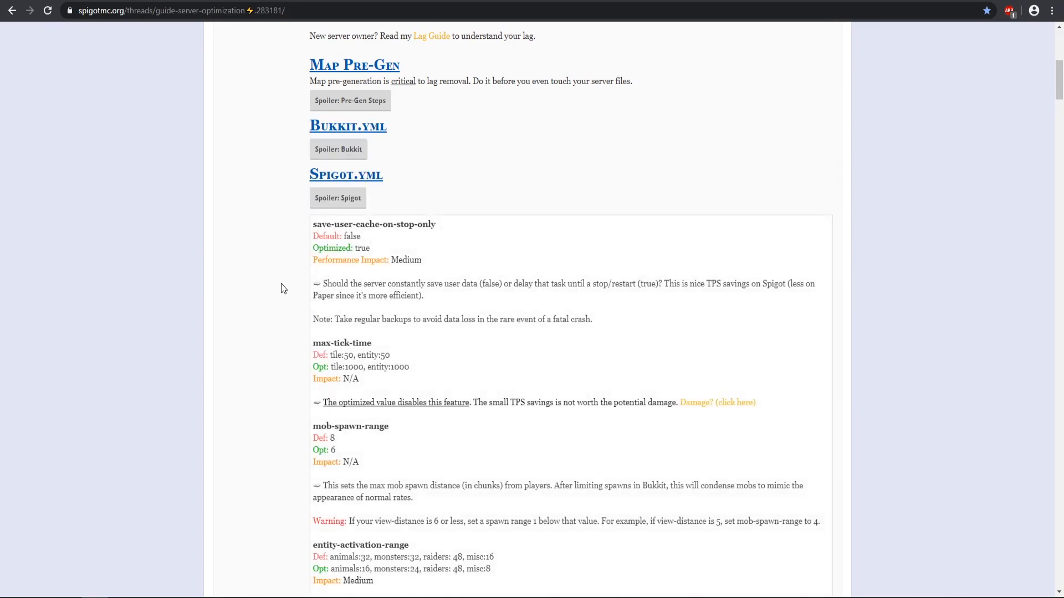
{"action": "scroll", "scroll_direction": "down", "scroll_amount": 3}
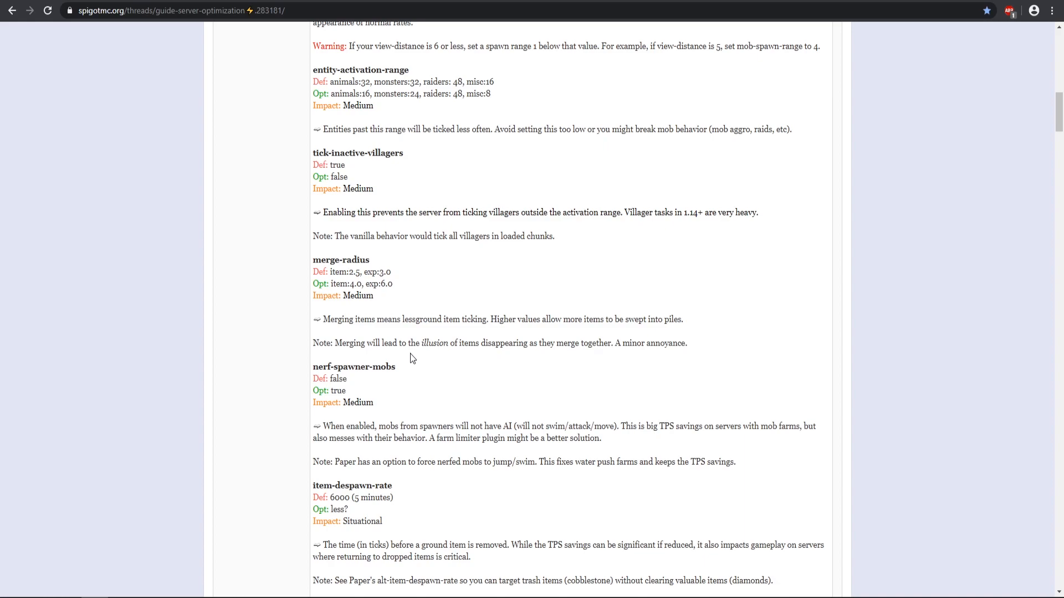
{"action": "mouse_move", "coordinate": [311, 73]}
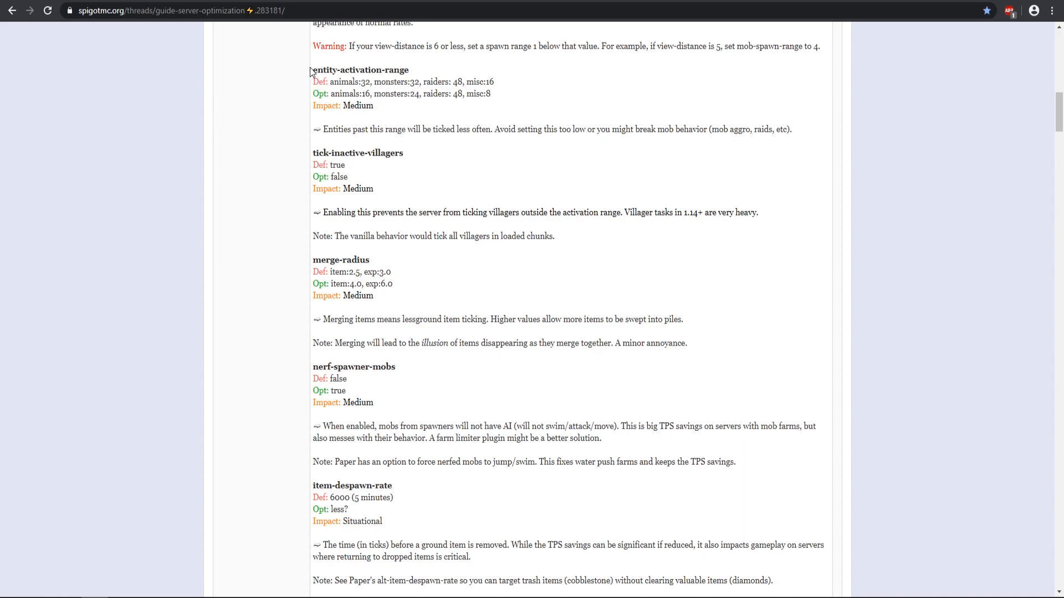
{"action": "mouse_move", "coordinate": [433, 302]}
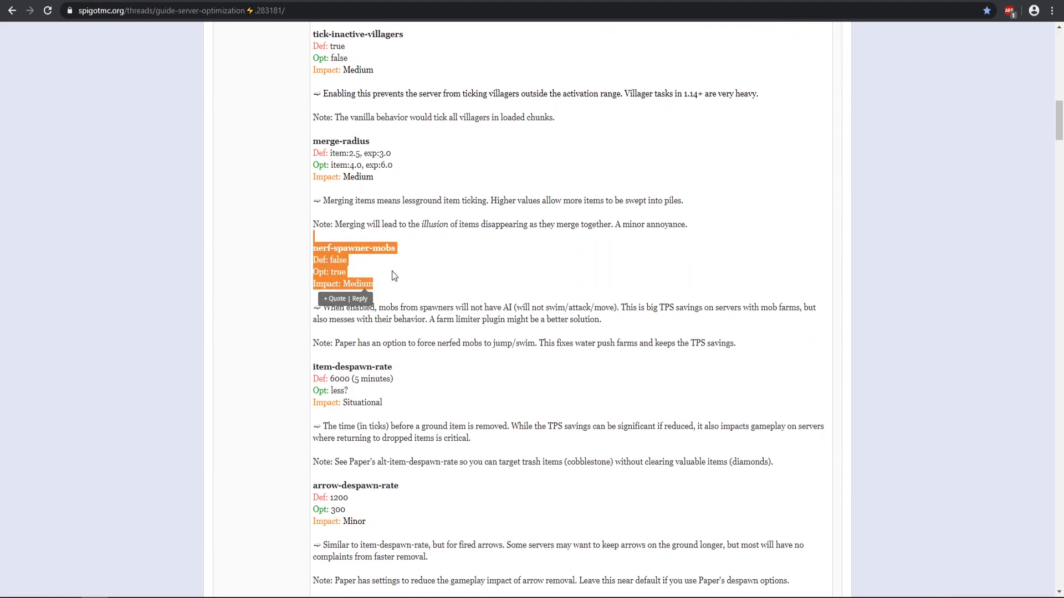
{"action": "scroll", "scroll_direction": "down", "scroll_amount": 3}
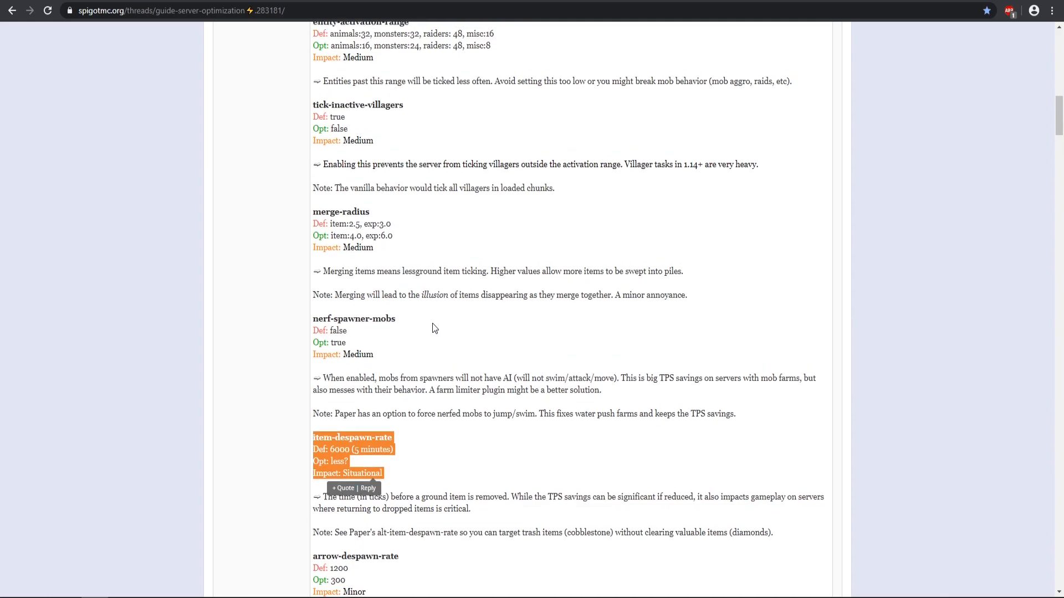
{"action": "scroll", "scroll_direction": "up", "scroll_amount": 3}
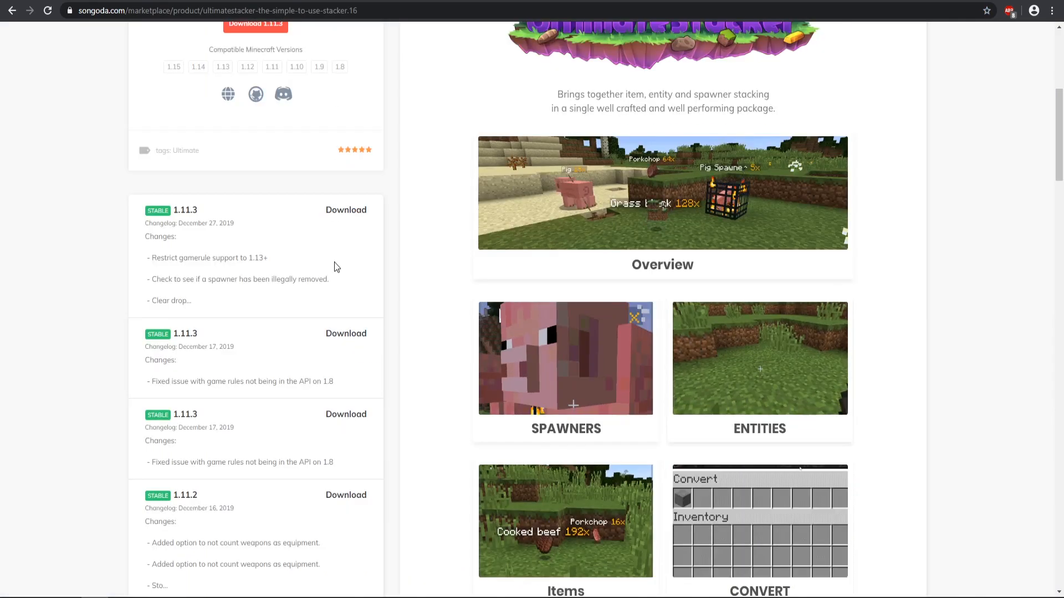
- Look through UltimateStacker's stacking feature images and its version changelog on Songoda
{"action": "scroll", "scroll_direction": "up", "scroll_amount": 3}
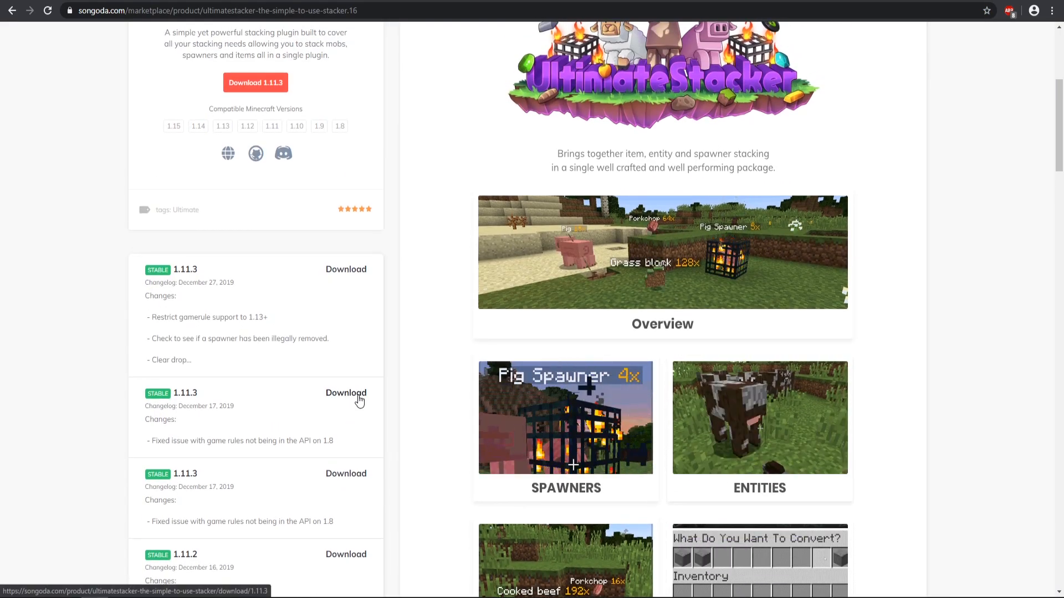
{"action": "scroll", "scroll_direction": "down", "scroll_amount": 3}
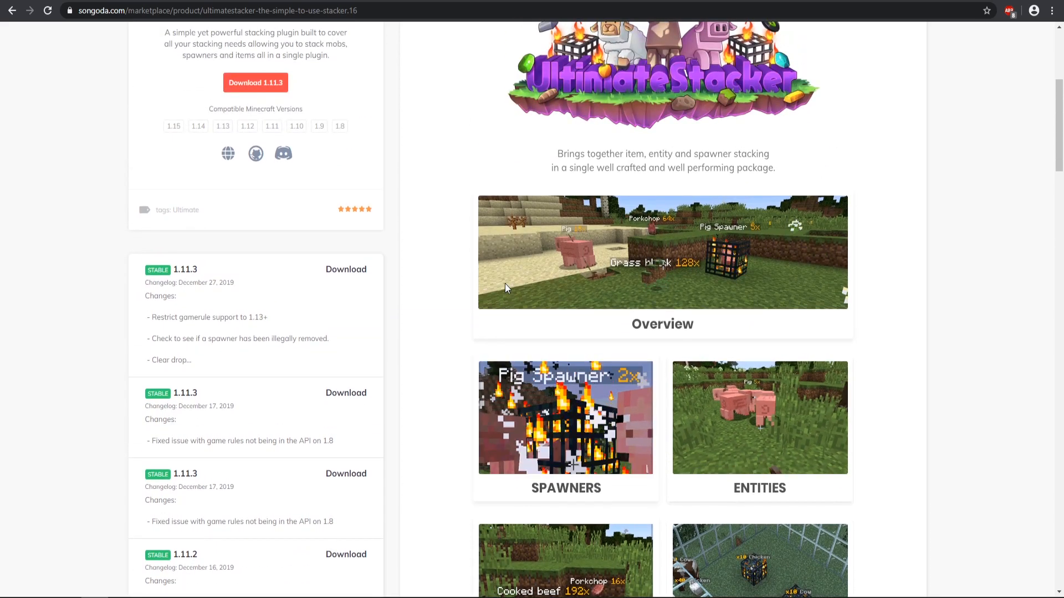
{"action": "scroll", "scroll_direction": "down", "scroll_amount": 3}
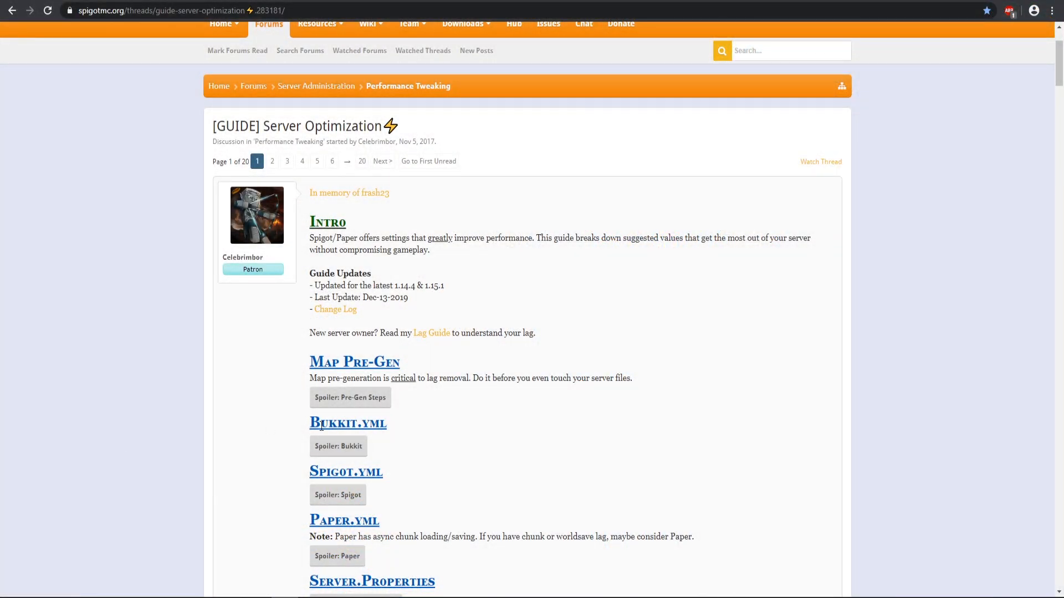
- Read through the guide's Bukkit.yml and Paper.yml recommended settings
{"action": "scroll", "scroll_direction": "down", "scroll_amount": 3}
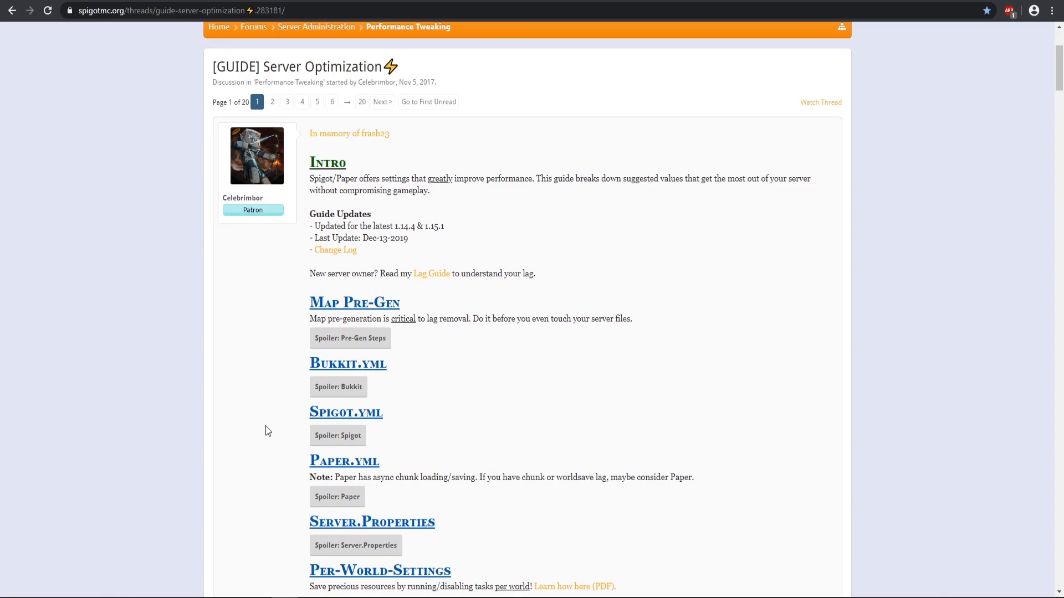
{"action": "scroll", "scroll_direction": "down", "scroll_amount": 3}
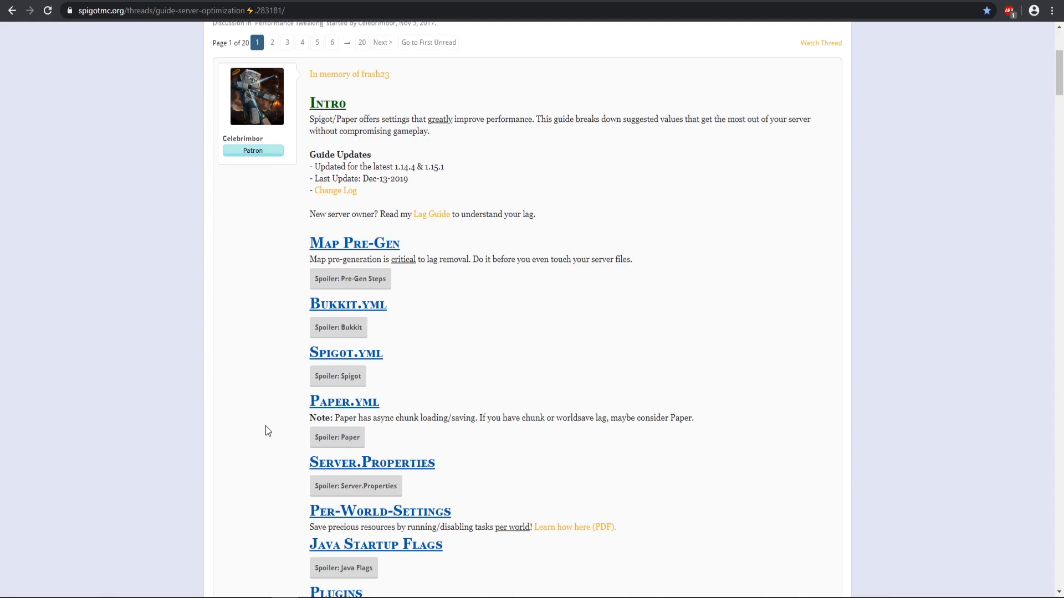
{"action": "scroll", "scroll_direction": "down", "scroll_amount": 3}
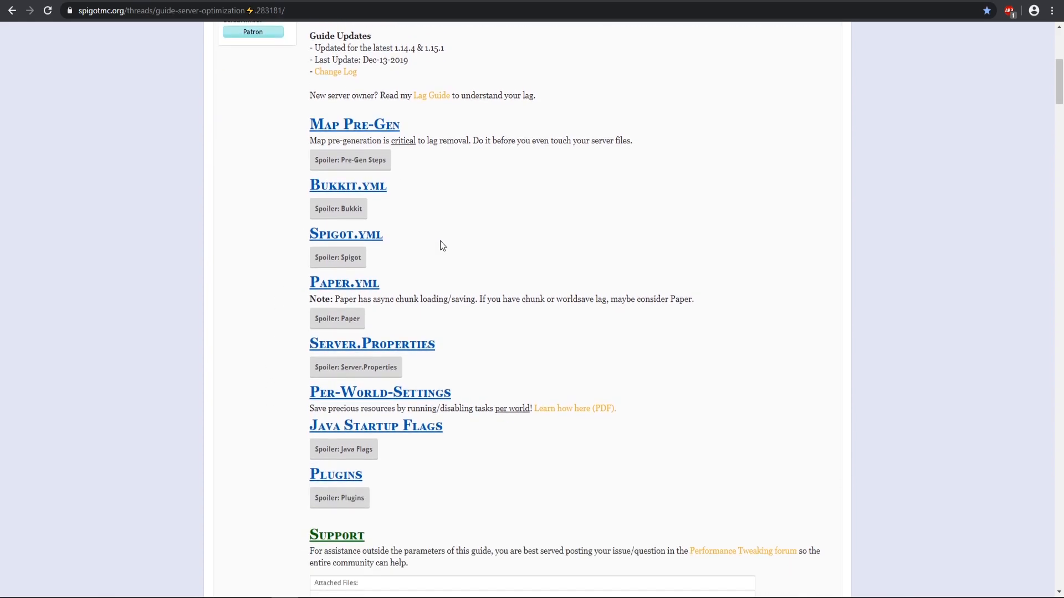
{"action": "mouse_move", "coordinate": [441, 269]}
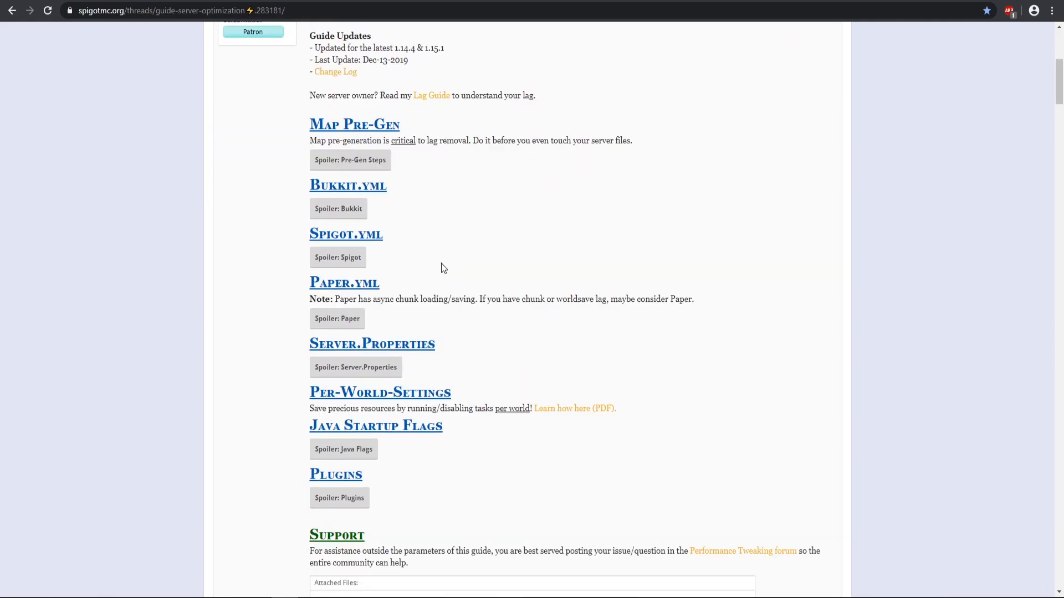
{"action": "scroll", "scroll_direction": "up", "scroll_amount": 3}
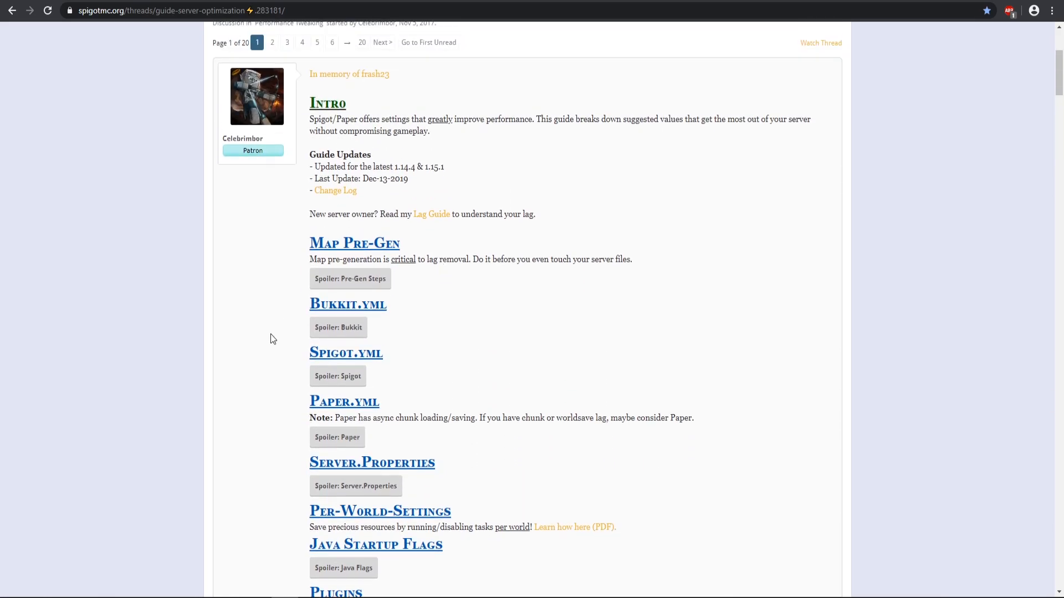
{"action": "scroll", "scroll_direction": "down", "scroll_amount": 3}
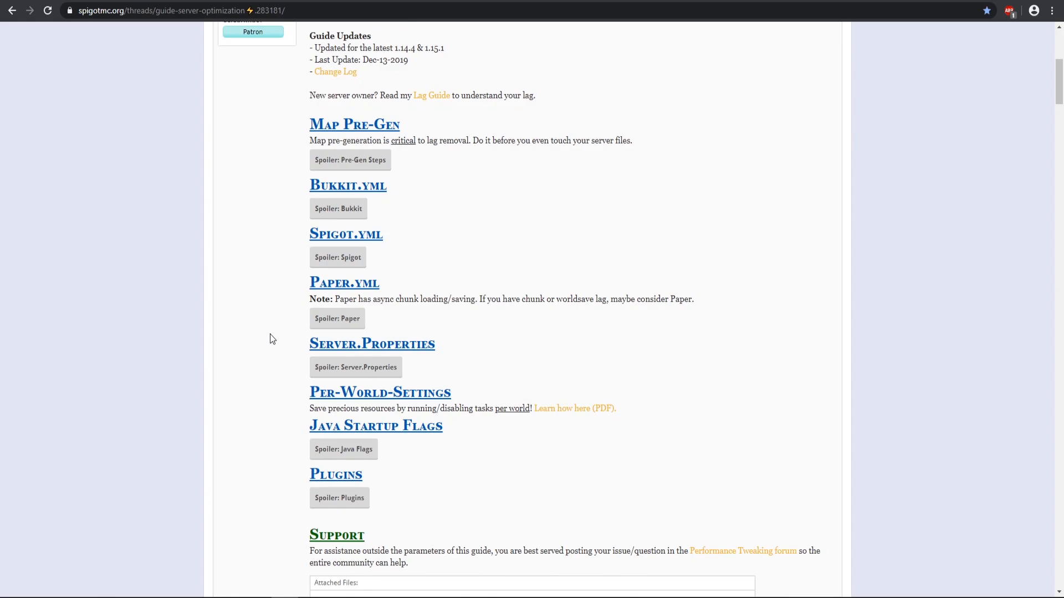
{"action": "scroll", "scroll_direction": "up", "scroll_amount": 3}
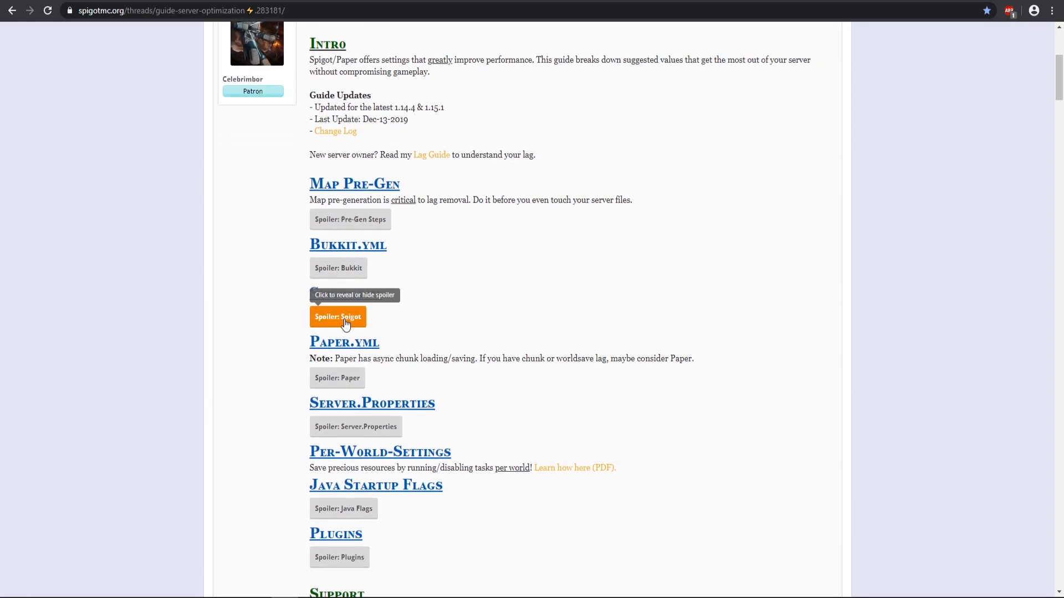
- Re-expand the Spigot.yml recommendations and read through them down toward Server.Properties
{"action": "left_click", "coordinate": [338, 317]}
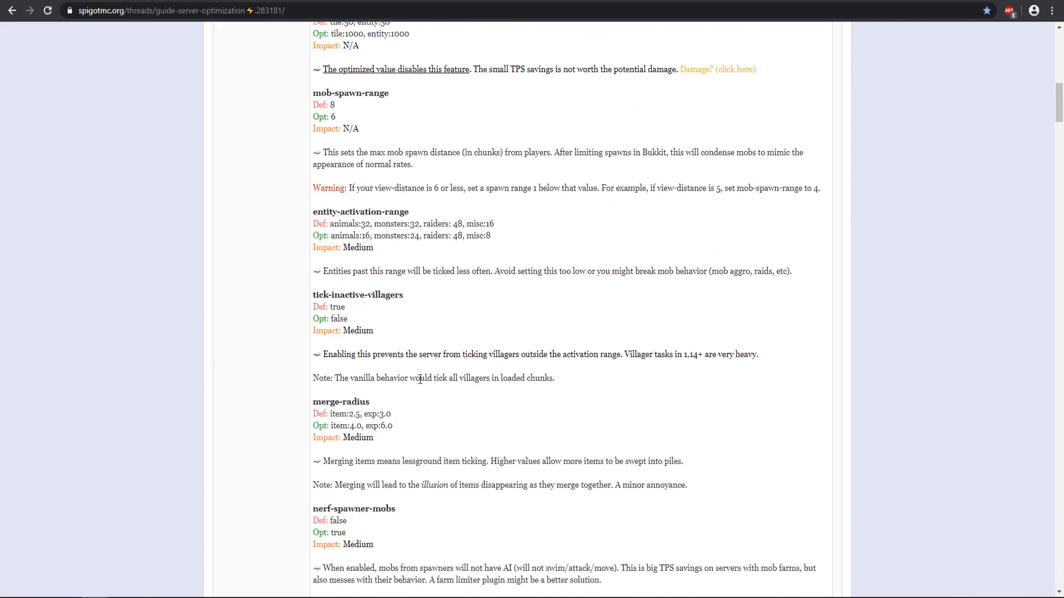
{"action": "scroll", "scroll_direction": "up", "scroll_amount": 3}
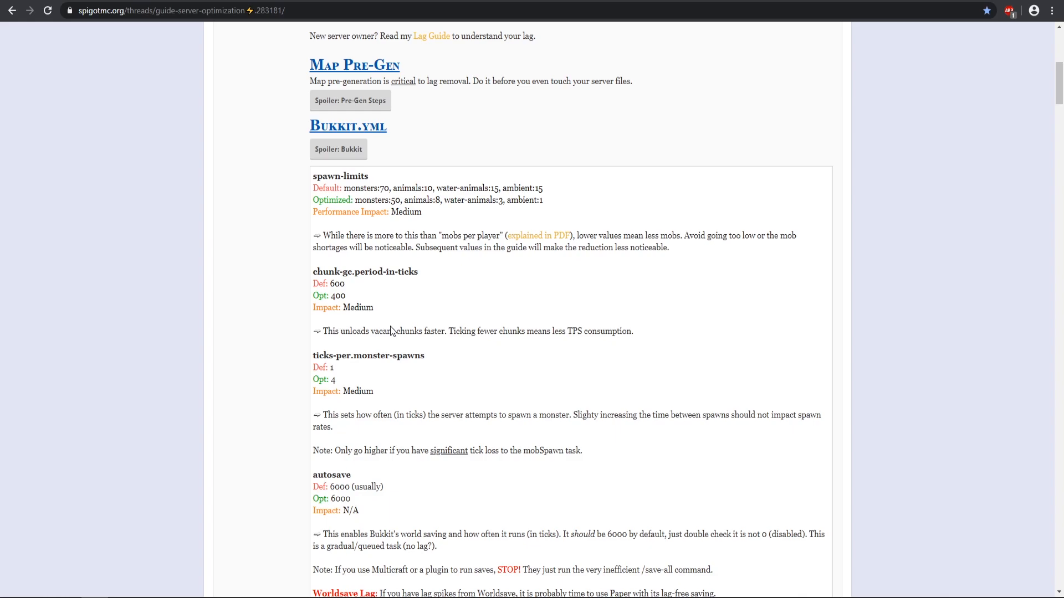
{"action": "mouse_move", "coordinate": [380, 359]}
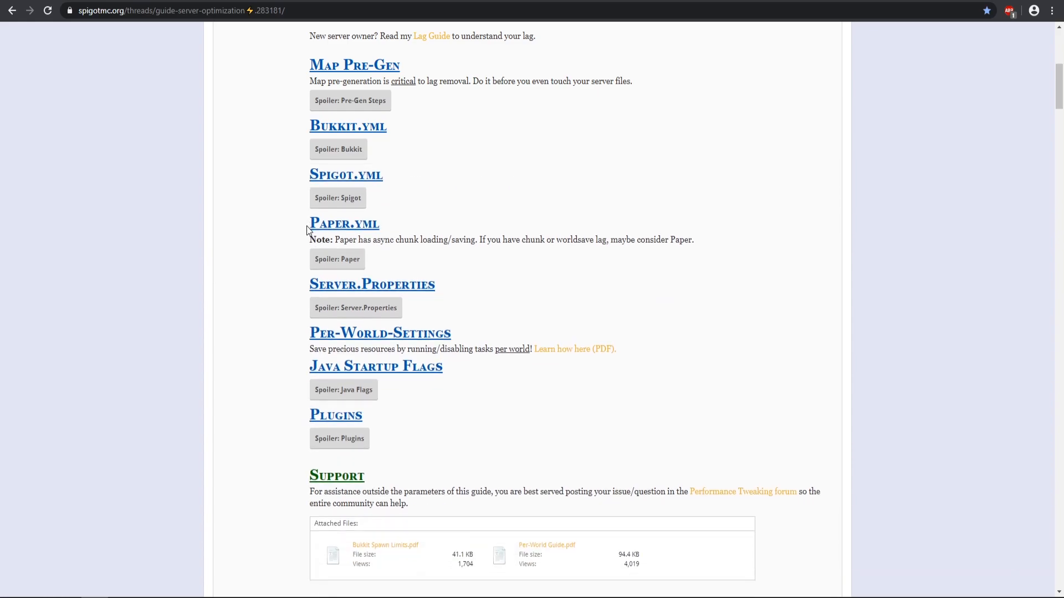
{"action": "scroll", "scroll_direction": "down", "scroll_amount": 3}
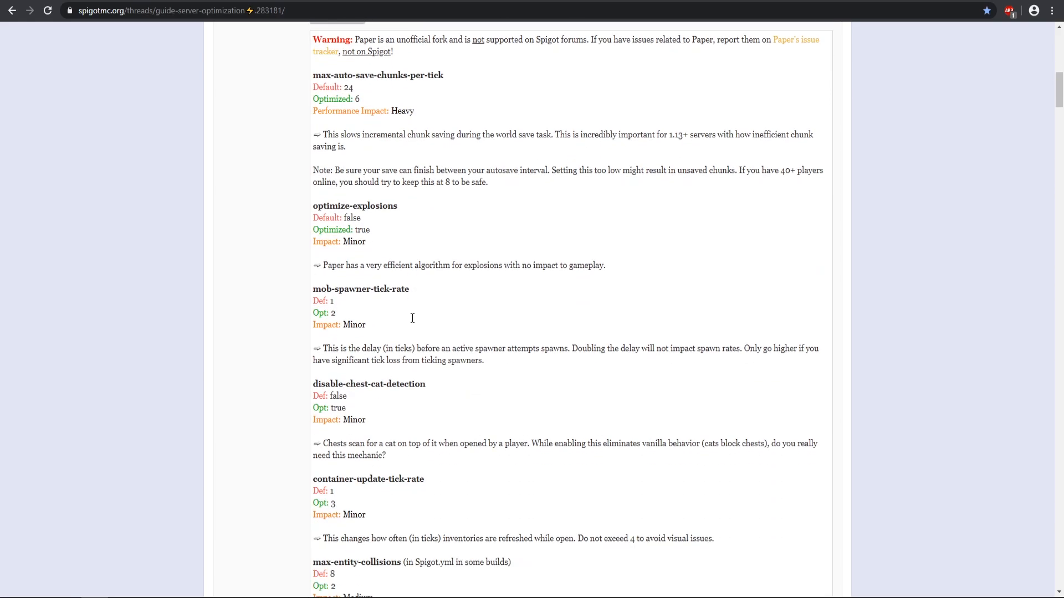
{"action": "scroll", "scroll_direction": "down", "scroll_amount": 3}
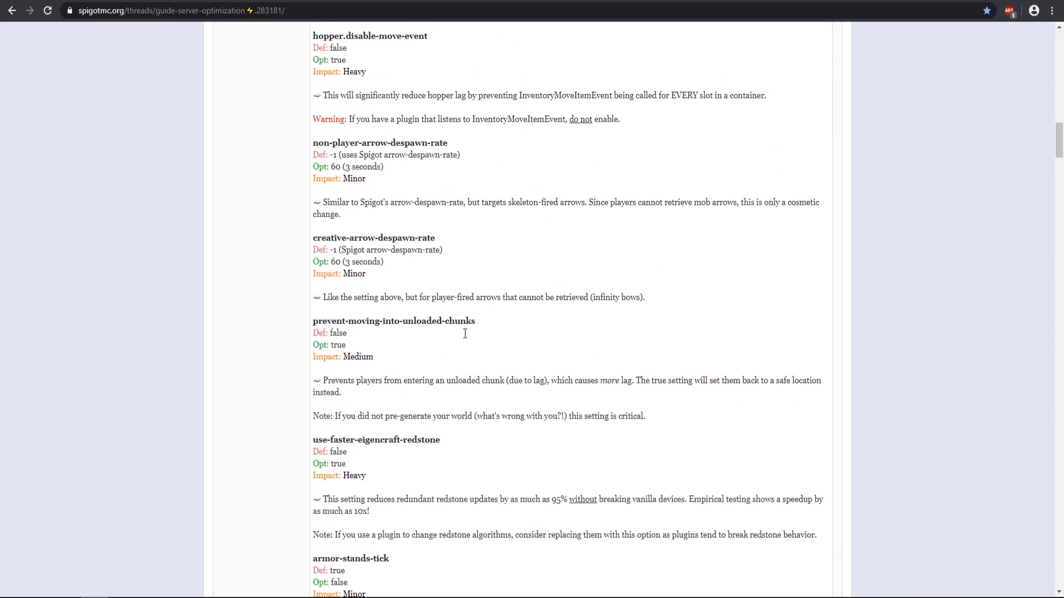
{"action": "scroll", "scroll_direction": "down", "scroll_amount": 3}
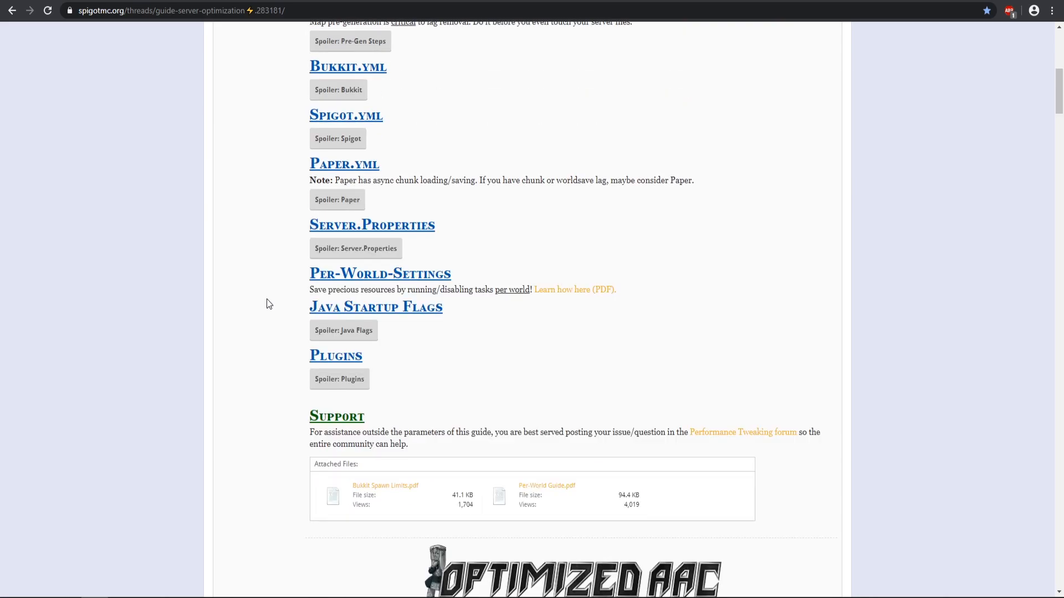
{"action": "scroll", "scroll_direction": "down", "scroll_amount": 3}
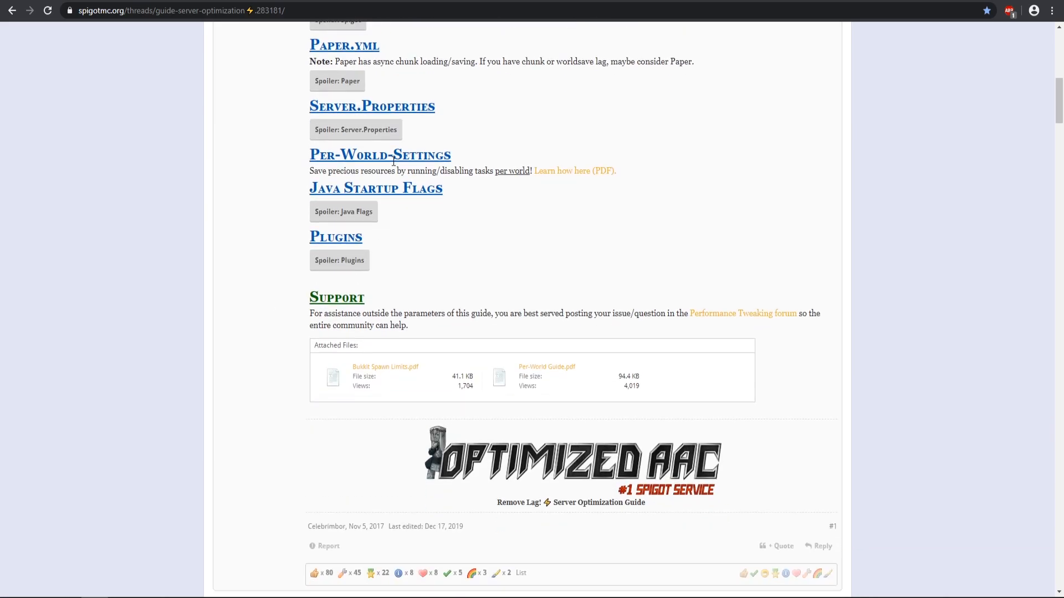
{"action": "scroll", "scroll_direction": "up", "scroll_amount": 3}
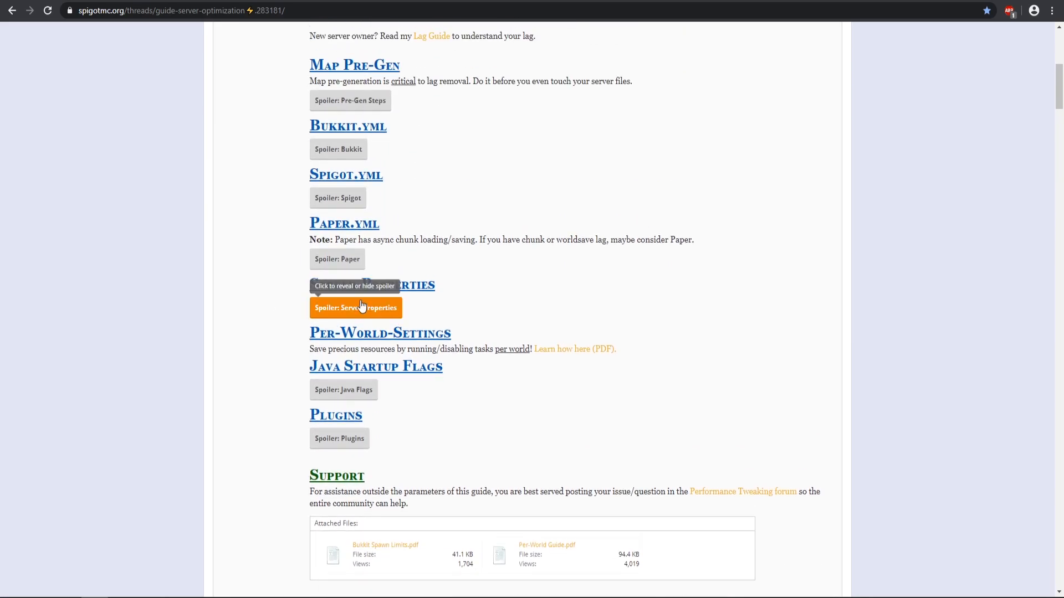
{"action": "mouse_move", "coordinate": [338, 197]}
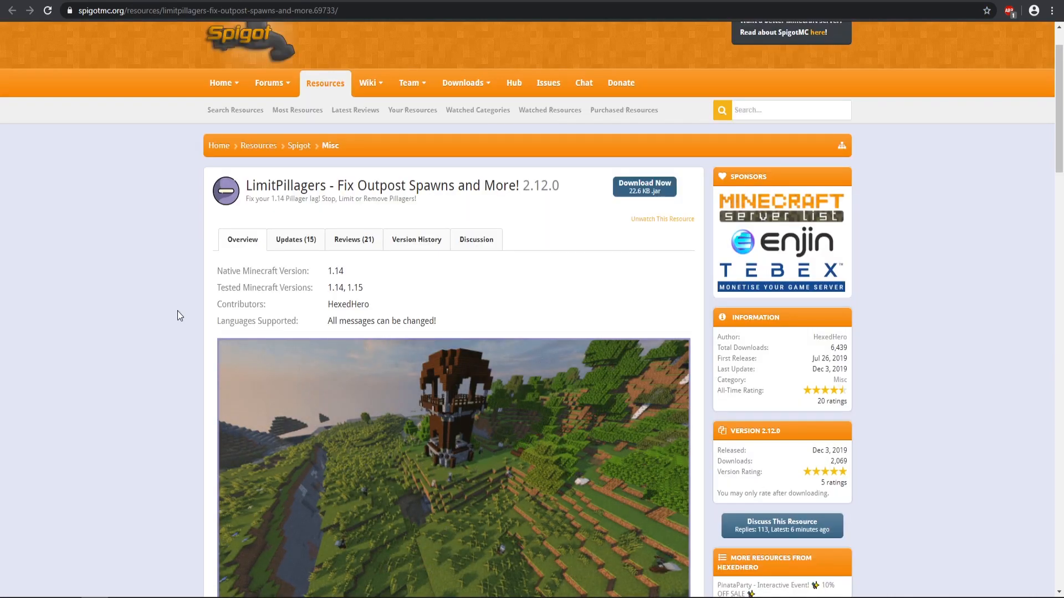
{"action": "double_click", "coordinate": [286, 185]}
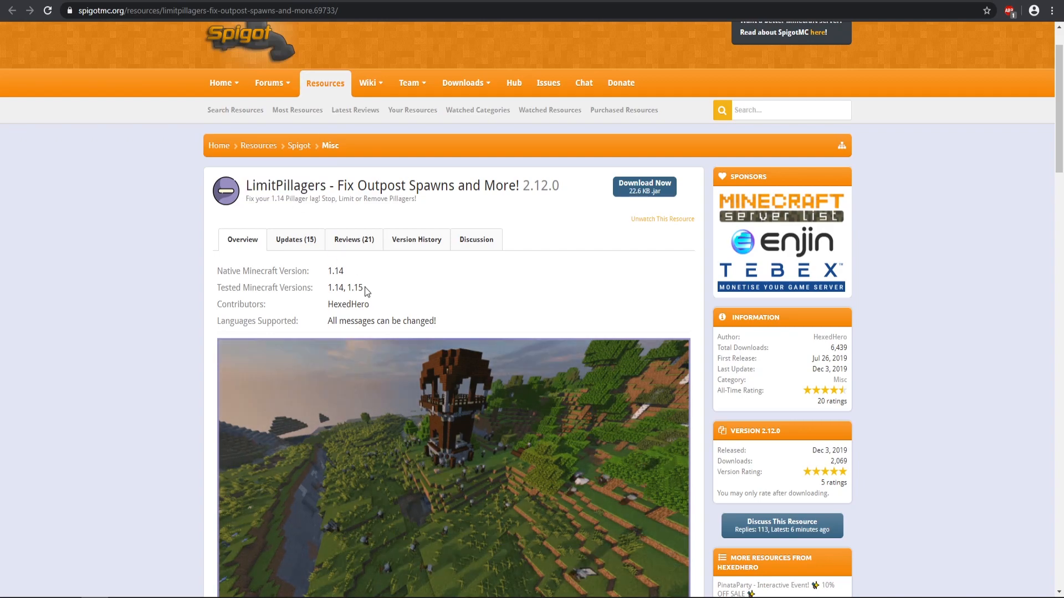
{"action": "scroll", "scroll_direction": "down", "scroll_amount": 3}
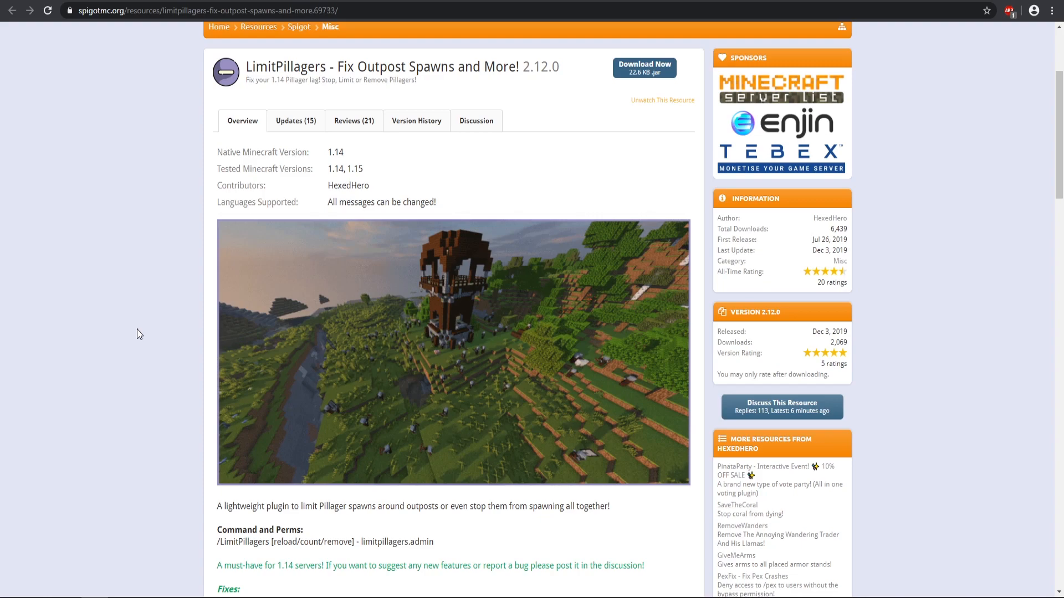
{"action": "scroll", "scroll_direction": "down", "scroll_amount": 3}
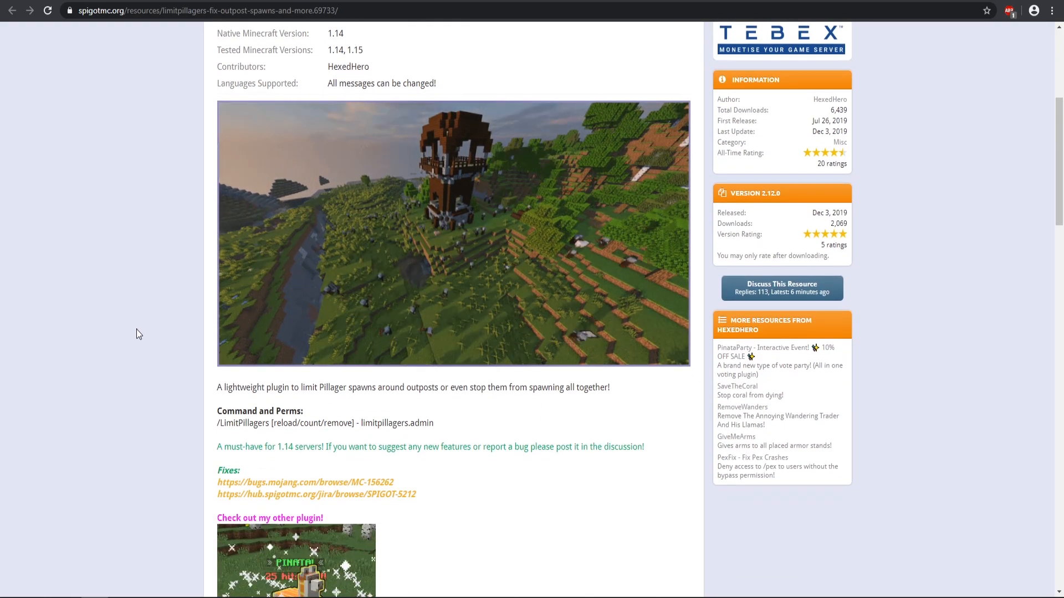
{"action": "scroll", "scroll_direction": "up", "scroll_amount": 3}
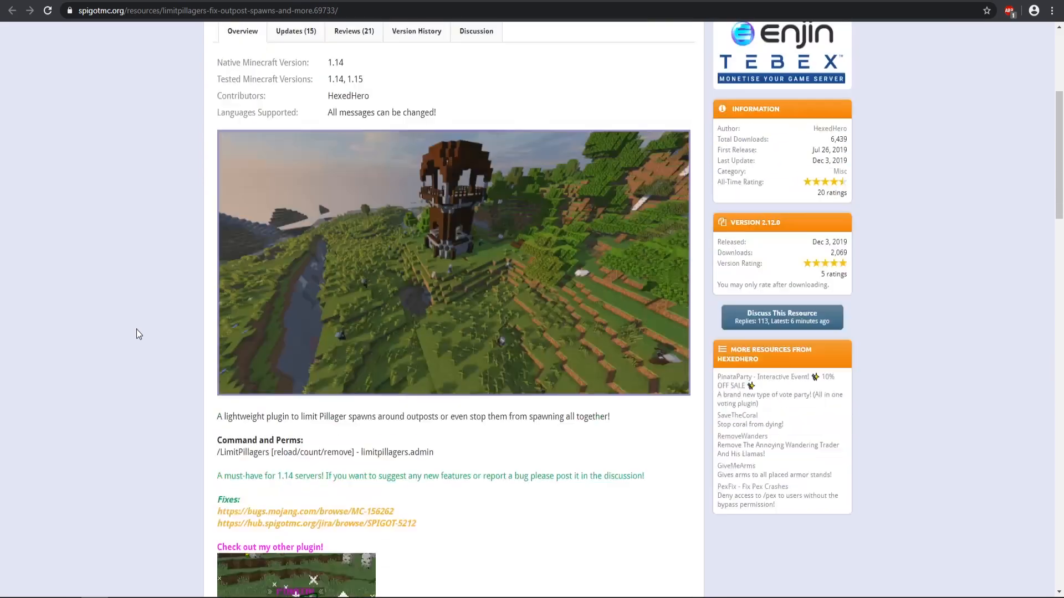
{"action": "scroll", "scroll_direction": "up", "scroll_amount": 3}
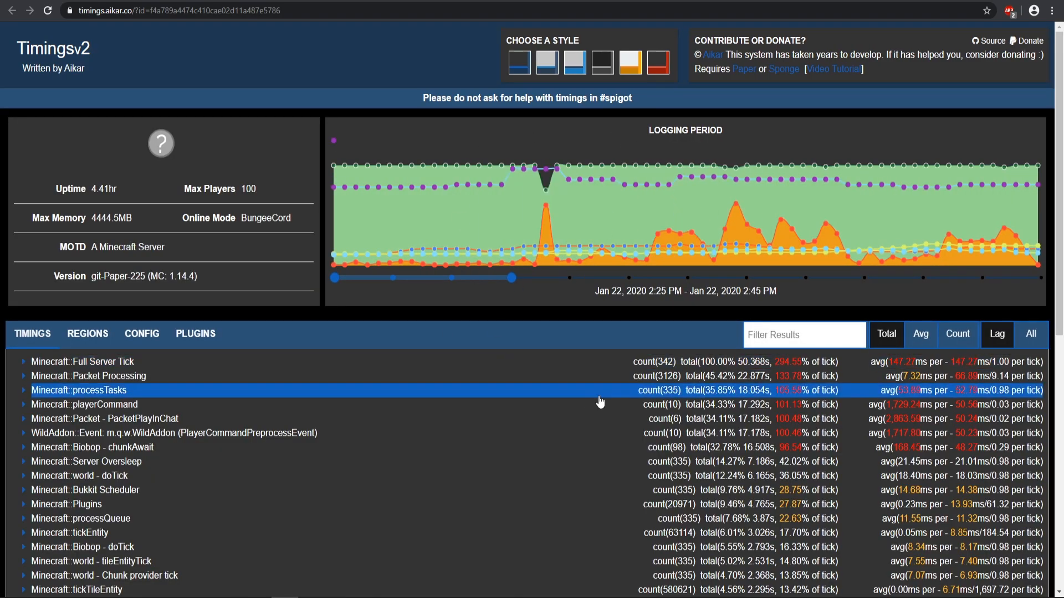
- Load the timings.aikar.co report and set its logging period to Jan 22, 2:40–2:50 PM
{"action": "left_click", "coordinate": [92, 447]}
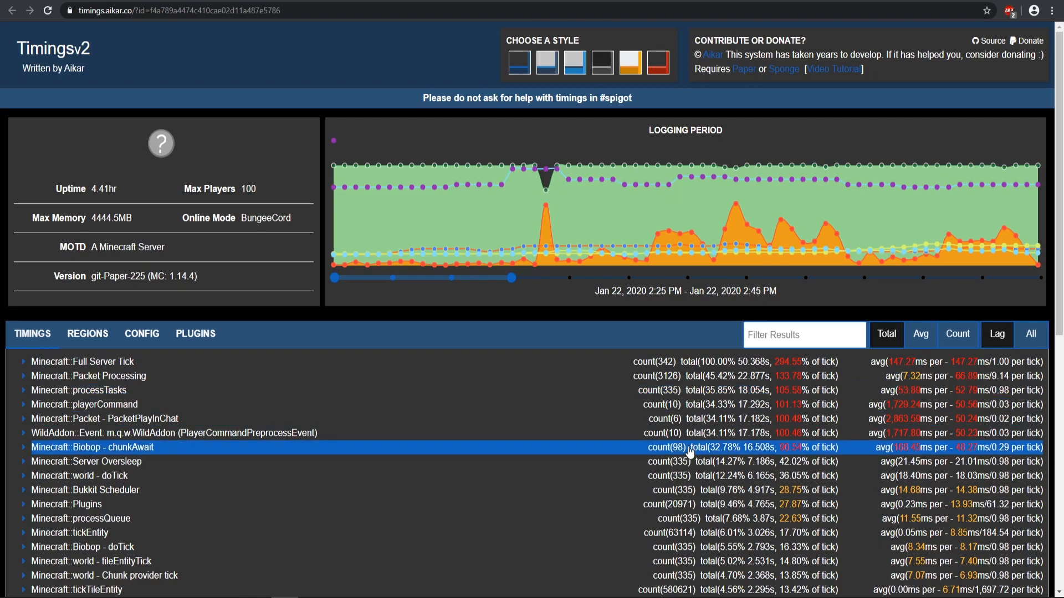
{"action": "left_click", "coordinate": [83, 361]}
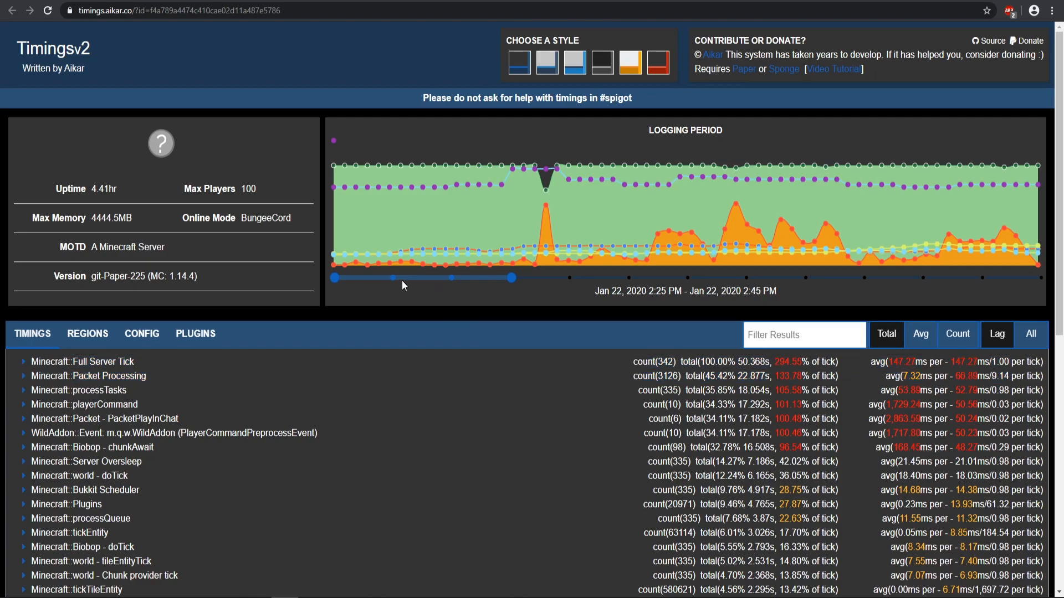
{"action": "mouse_move", "coordinate": [535, 189]}
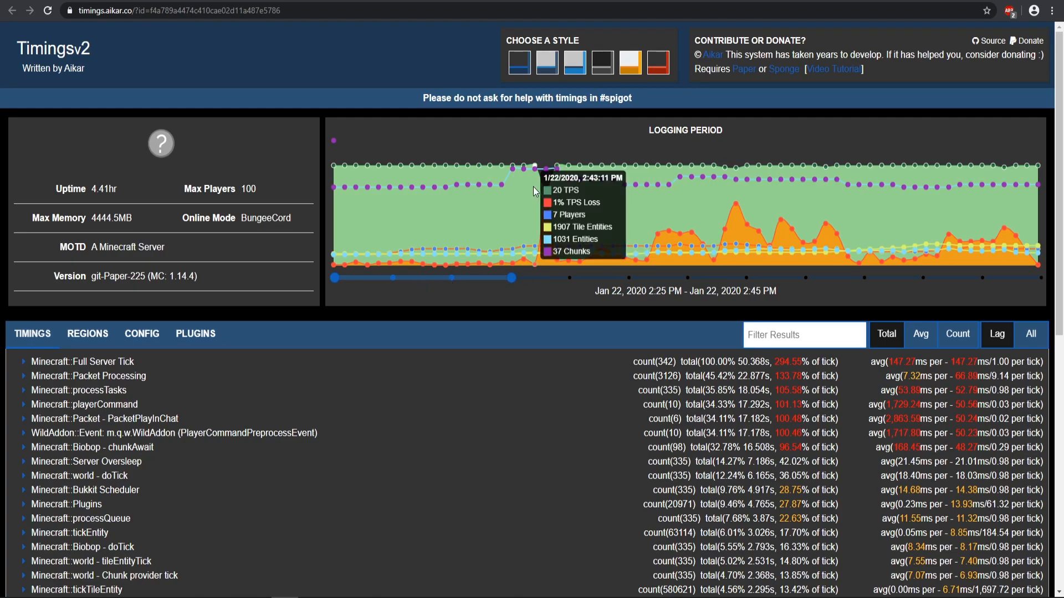
{"action": "mouse_move", "coordinate": [423, 168]}
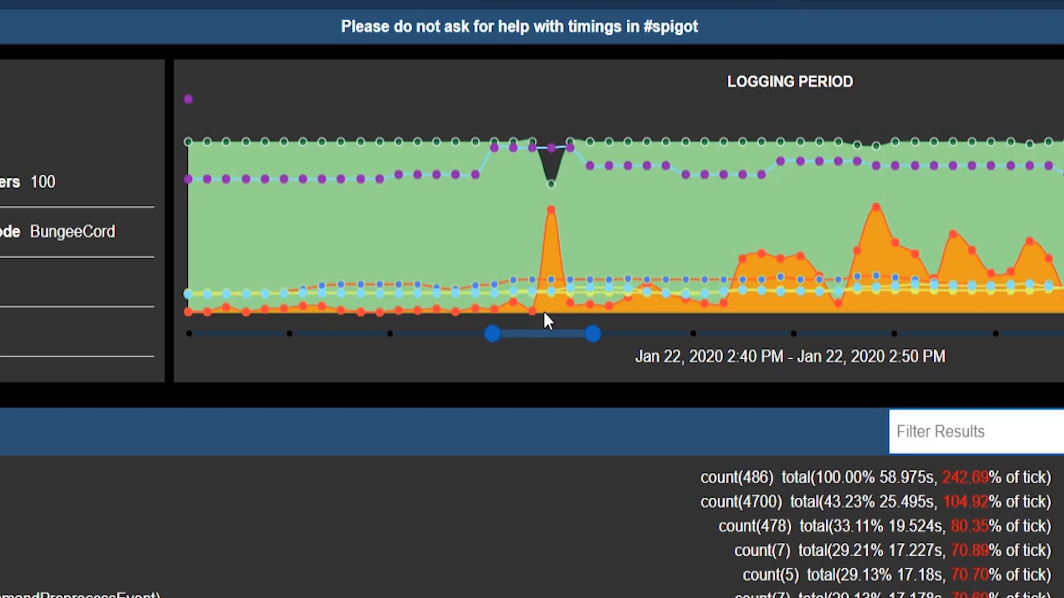
{"action": "scroll", "scroll_direction": "up", "scroll_amount": 3}
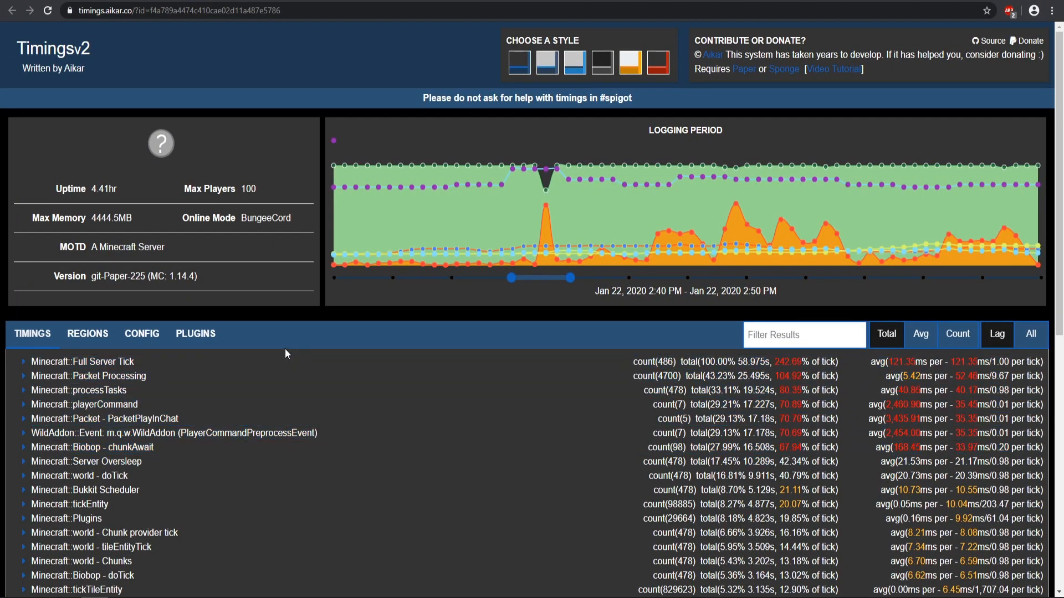
- Expand Full Server Tick through processTasks and Packet Processing into the PacketPlayInChat playerCommand timings
{"action": "left_click", "coordinate": [81, 362]}
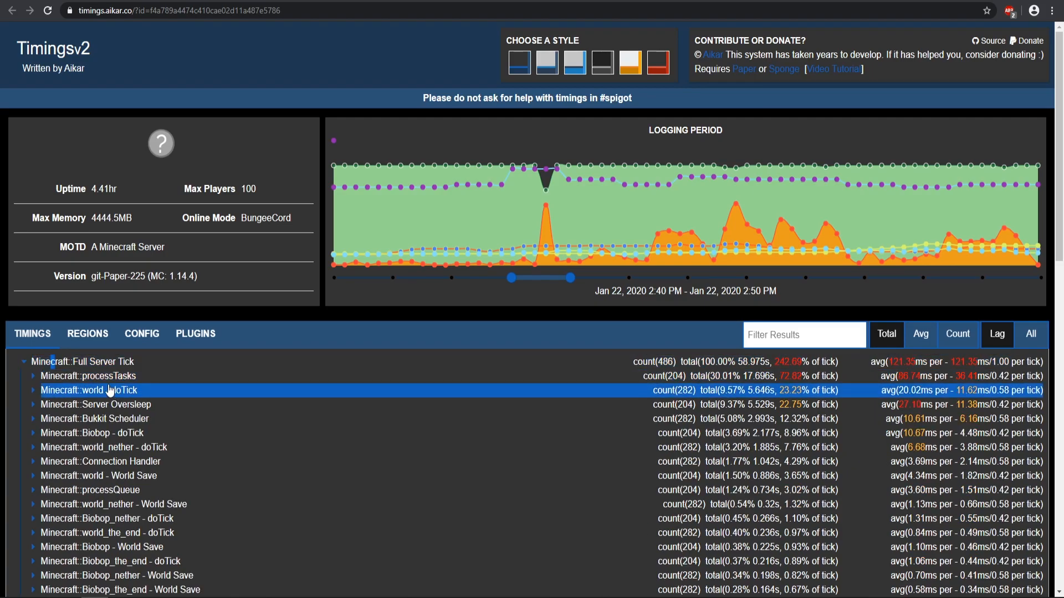
{"action": "left_click", "coordinate": [30, 375]}
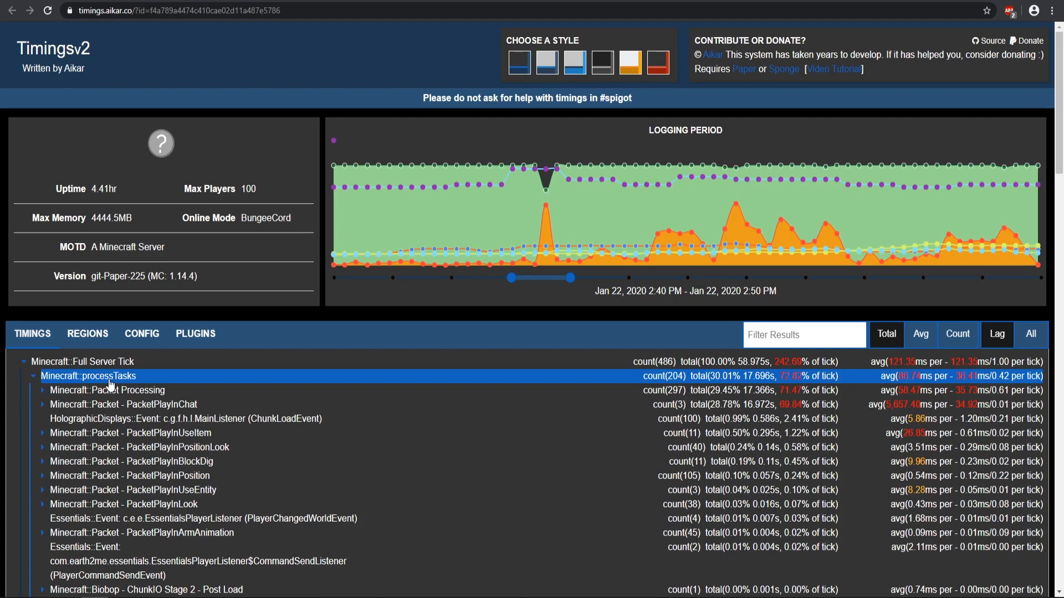
{"action": "left_click", "coordinate": [108, 390]}
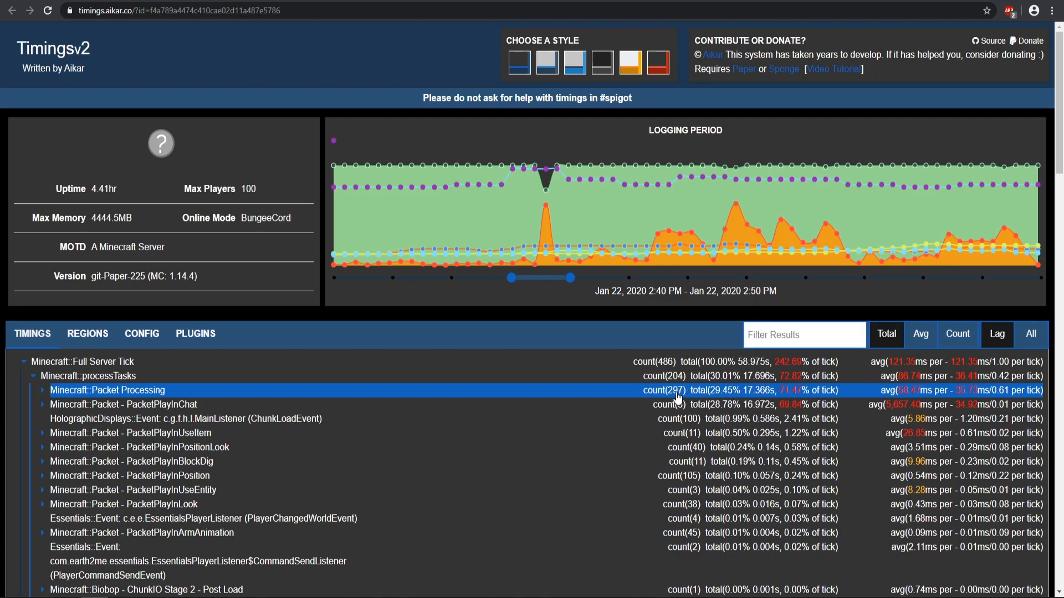
{"action": "mouse_move", "coordinate": [143, 400]}
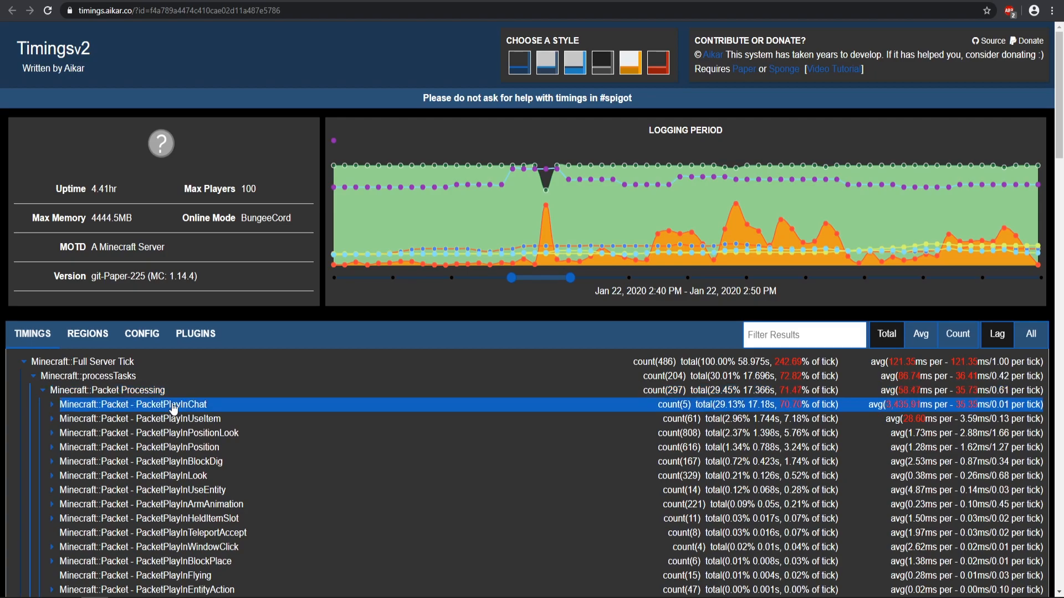
{"action": "mouse_move", "coordinate": [169, 410]}
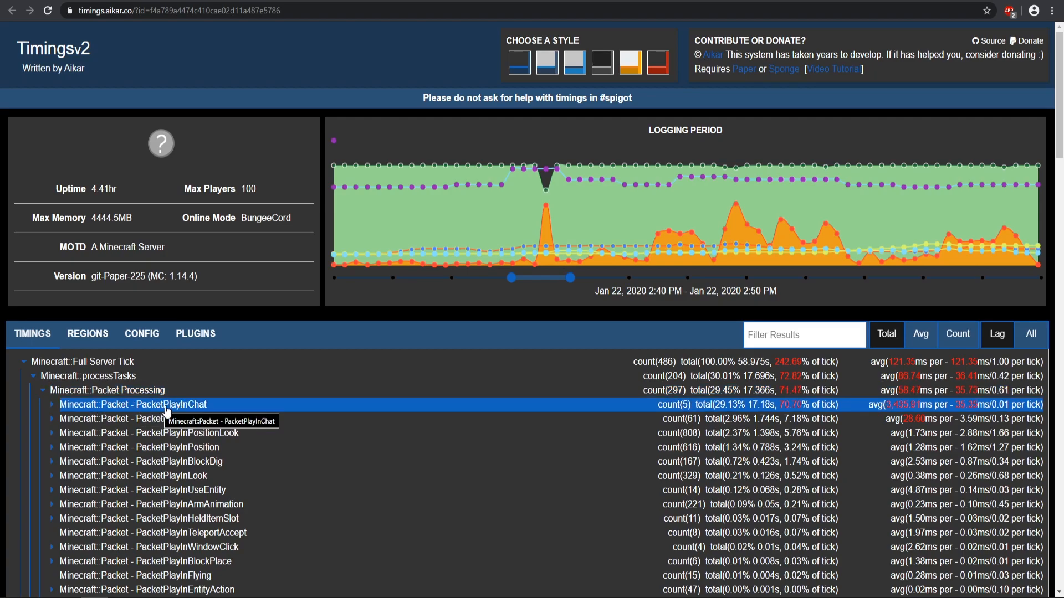
{"action": "left_click", "coordinate": [51, 404]}
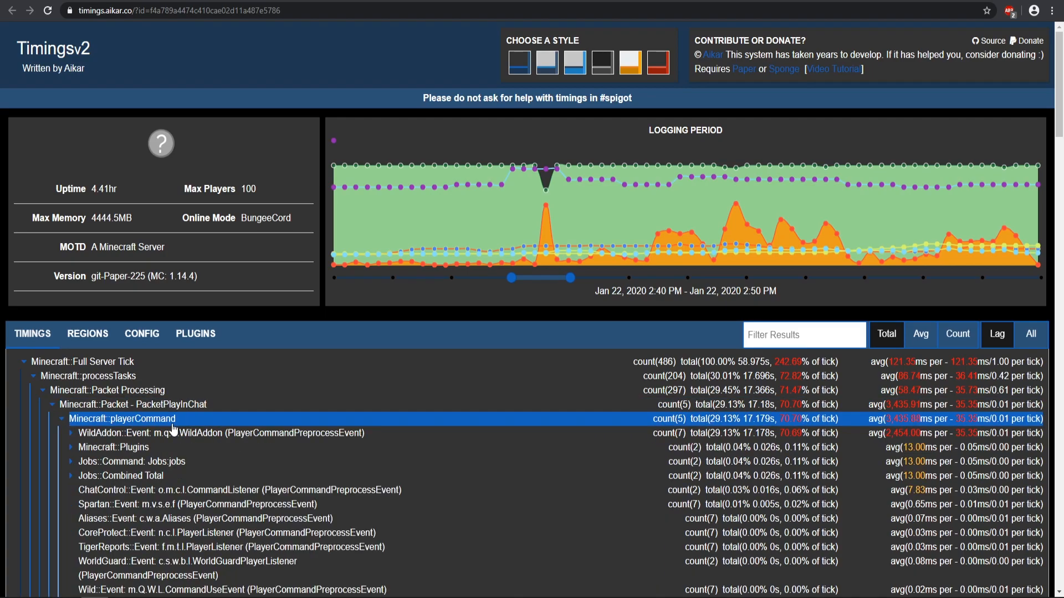
- Drill into the WildAddon command event and its Biobop and world chunkAwait chunk-load entries
{"action": "left_click", "coordinate": [71, 434]}
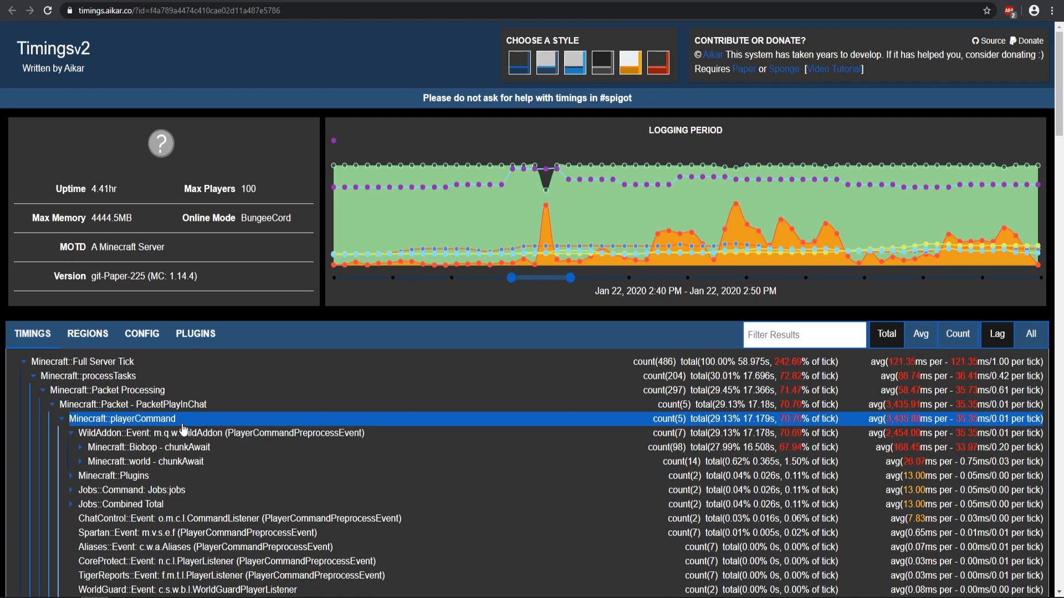
{"action": "mouse_move", "coordinate": [221, 433]}
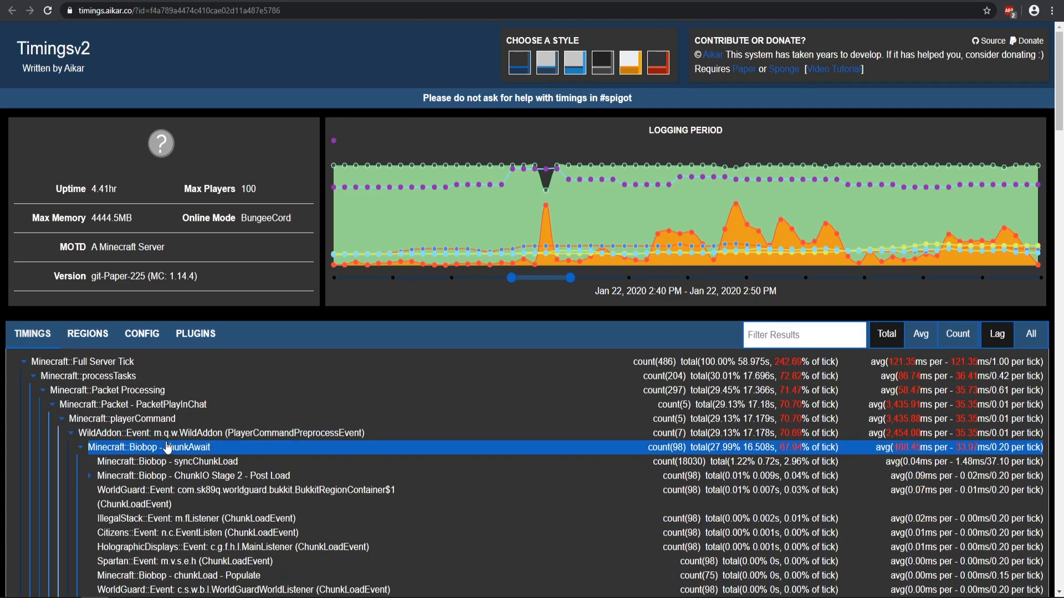
{"action": "left_click", "coordinate": [172, 462]}
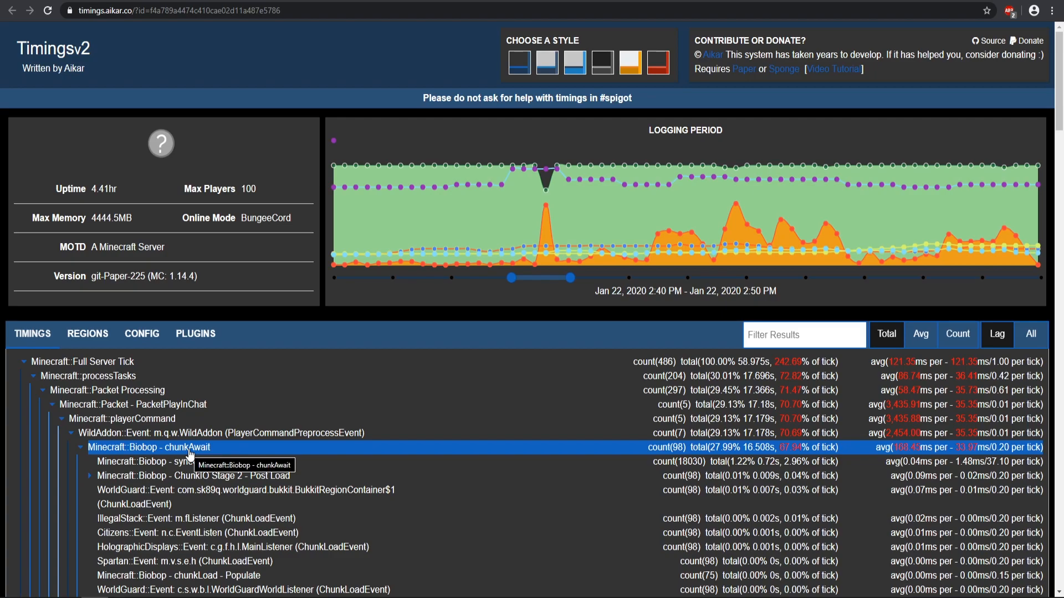
{"action": "left_click", "coordinate": [224, 433]}
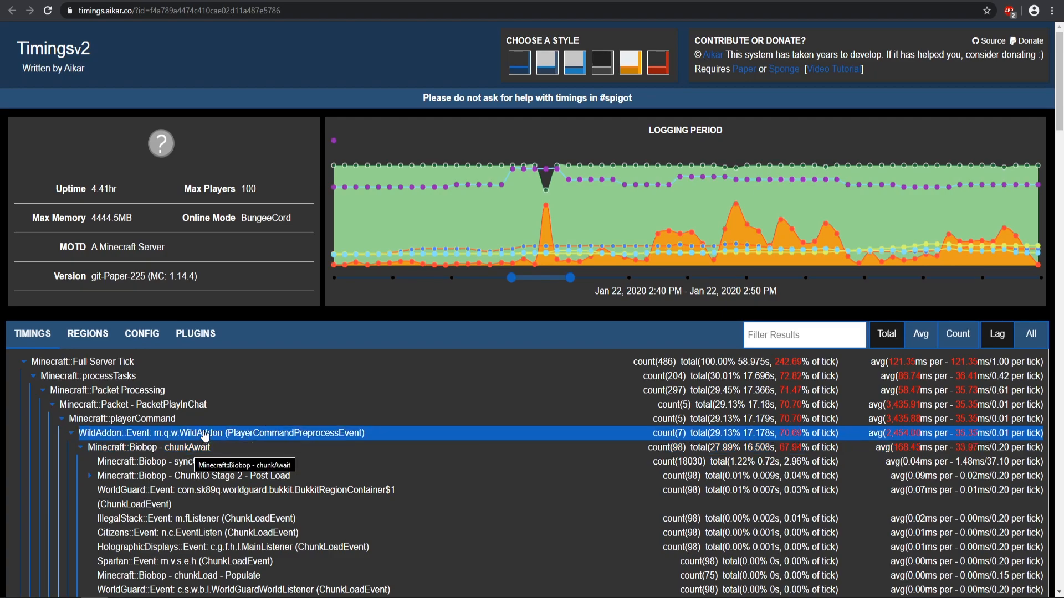
{"action": "scroll", "scroll_direction": "up", "scroll_amount": 3}
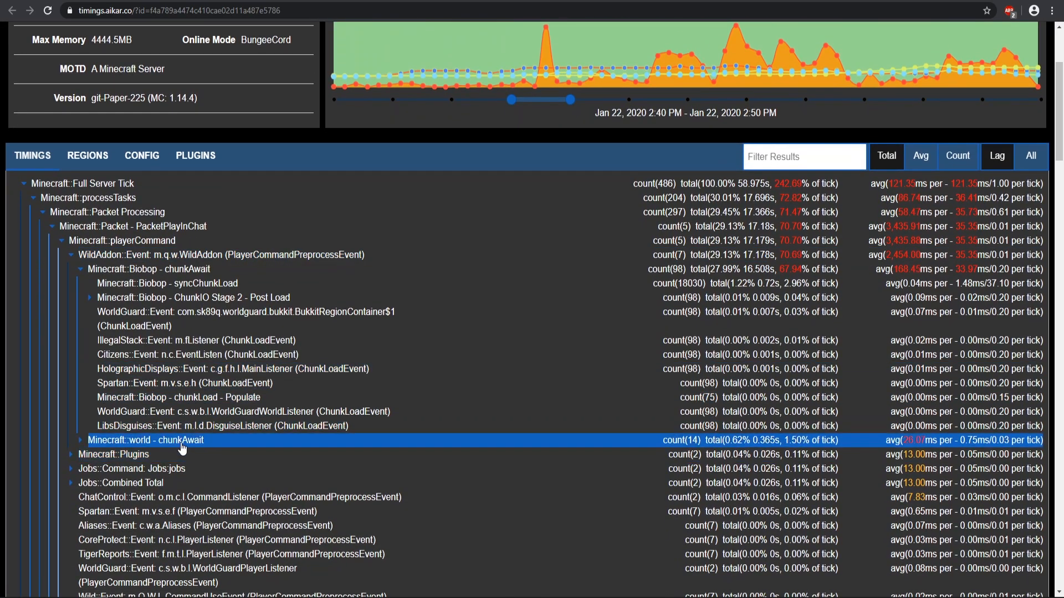
{"action": "left_click", "coordinate": [79, 440]}
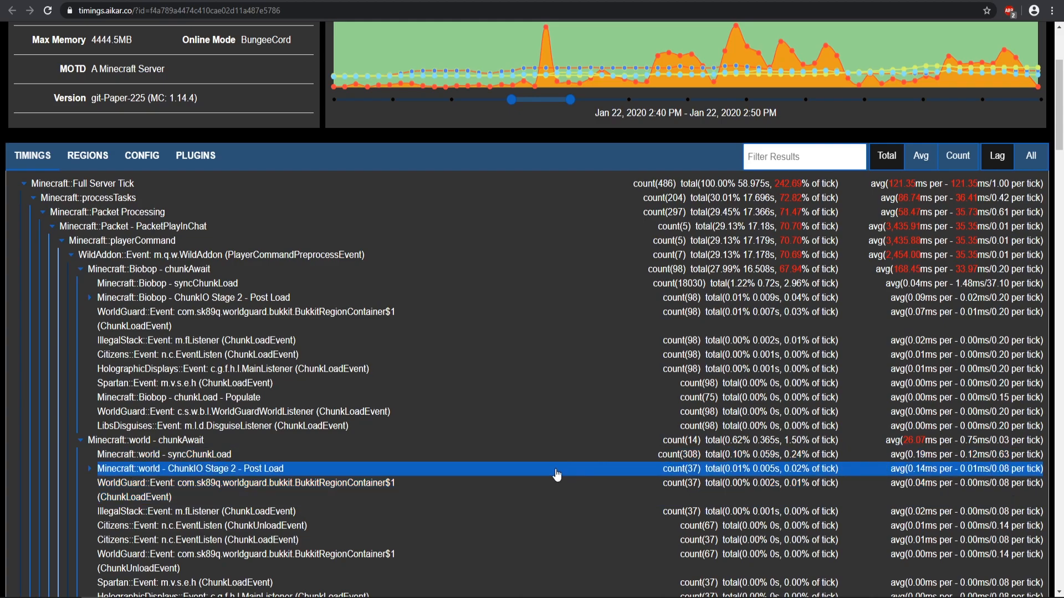
{"action": "scroll", "scroll_direction": "up", "scroll_amount": 3}
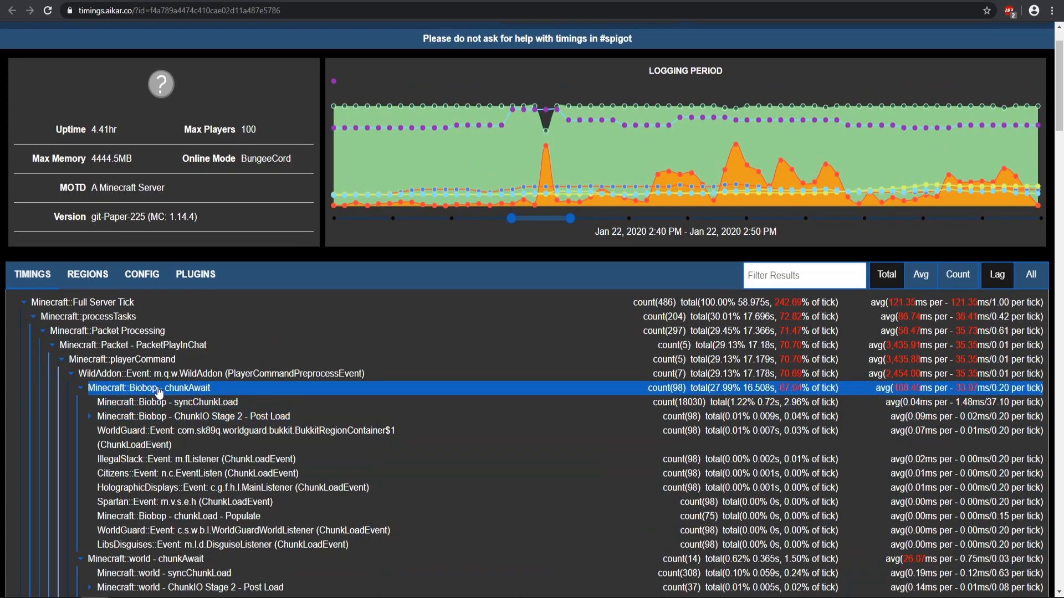
{"action": "mouse_move", "coordinate": [652, 197]}
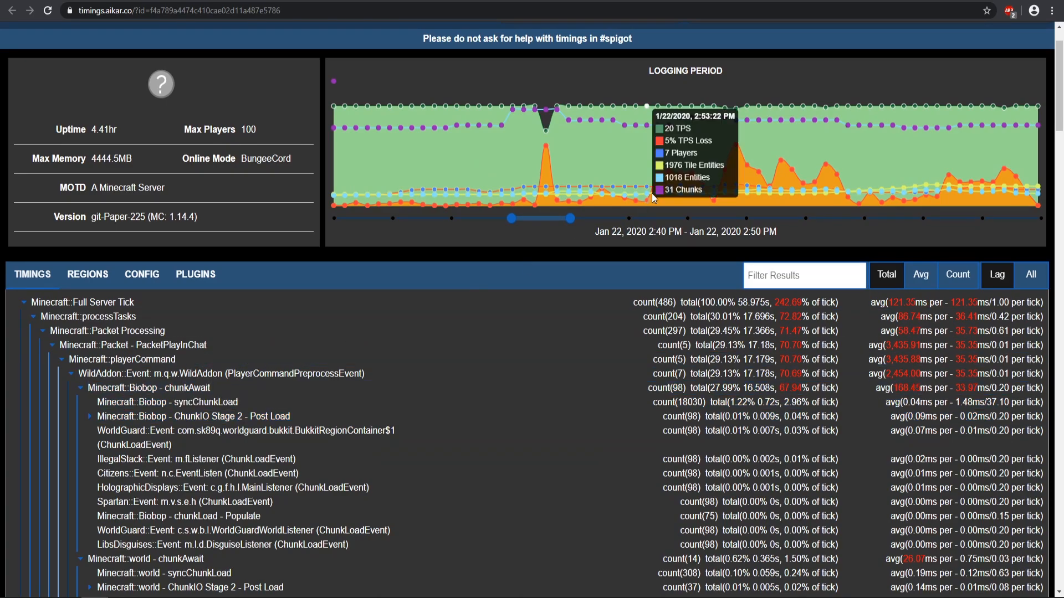
{"action": "mouse_move", "coordinate": [613, 128]}
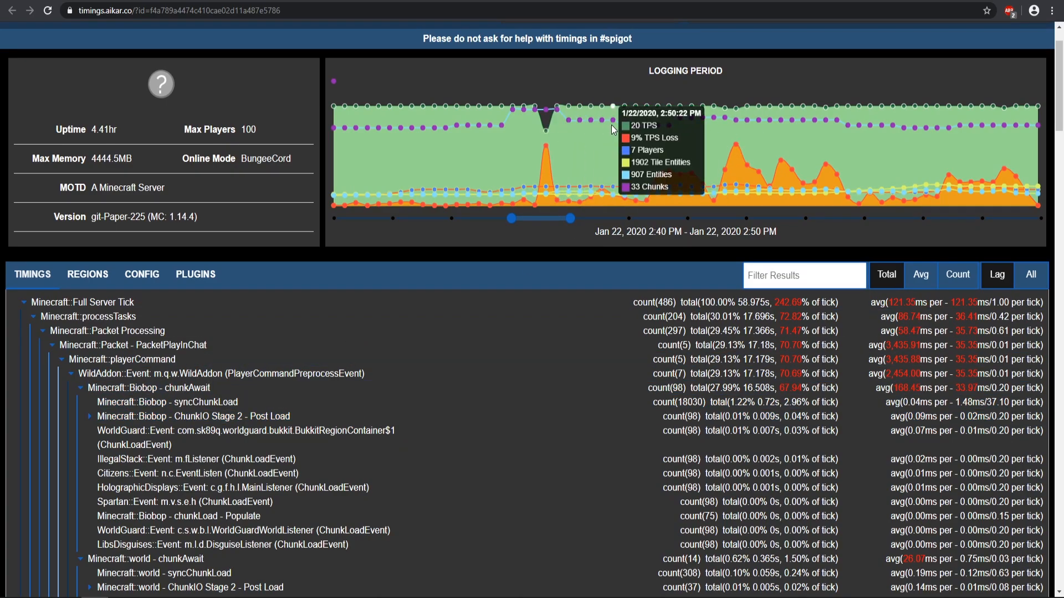
{"action": "mouse_move", "coordinate": [568, 112]}
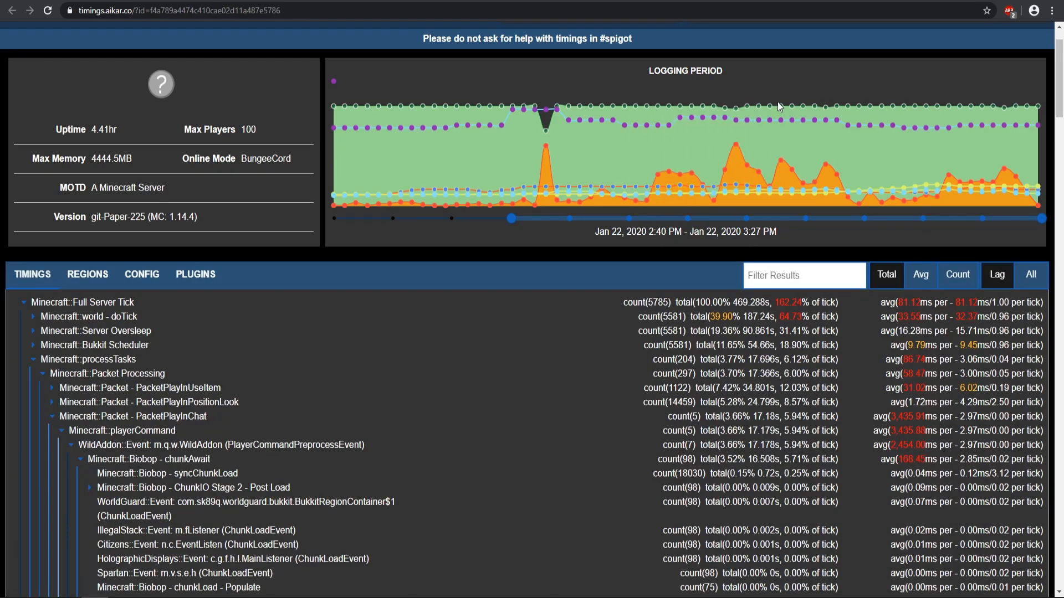
{"action": "mouse_move", "coordinate": [850, 108]}
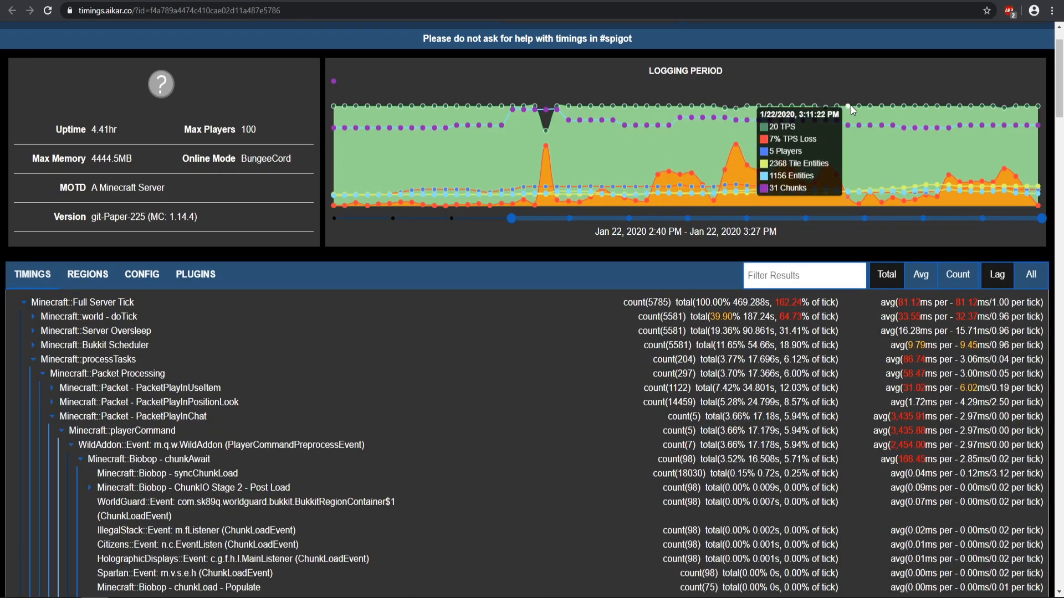
{"action": "mouse_move", "coordinate": [509, 226]}
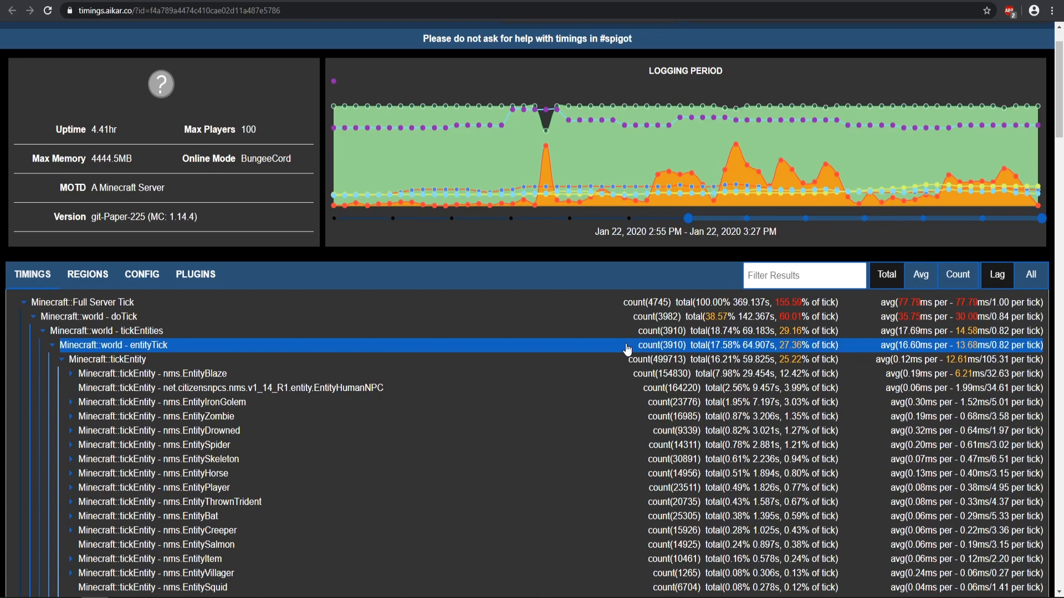
{"action": "mouse_move", "coordinate": [589, 371]}
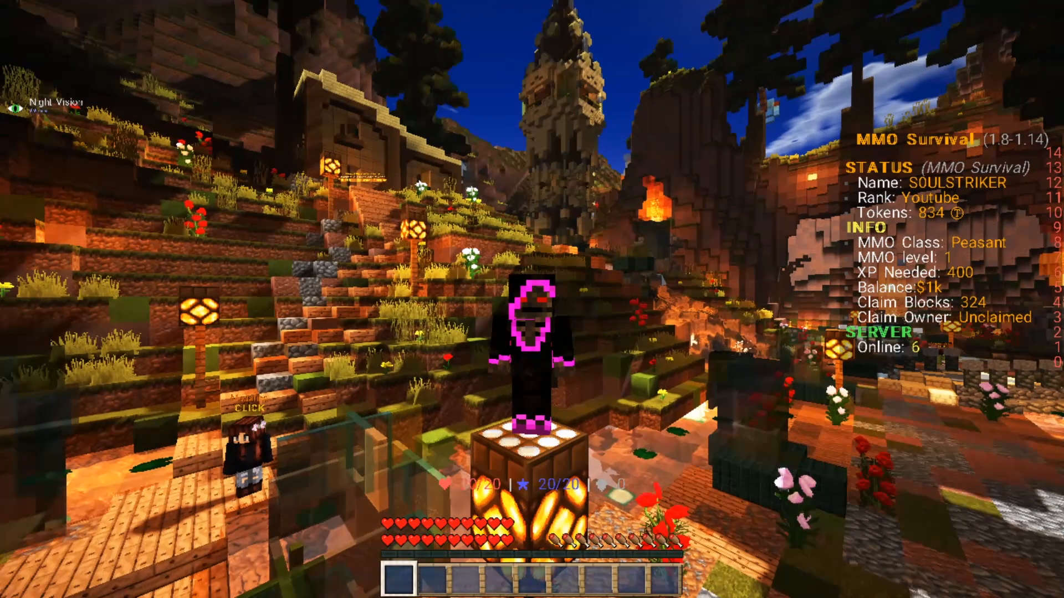
{"action": "mouse_move", "coordinate": [532, 299]}
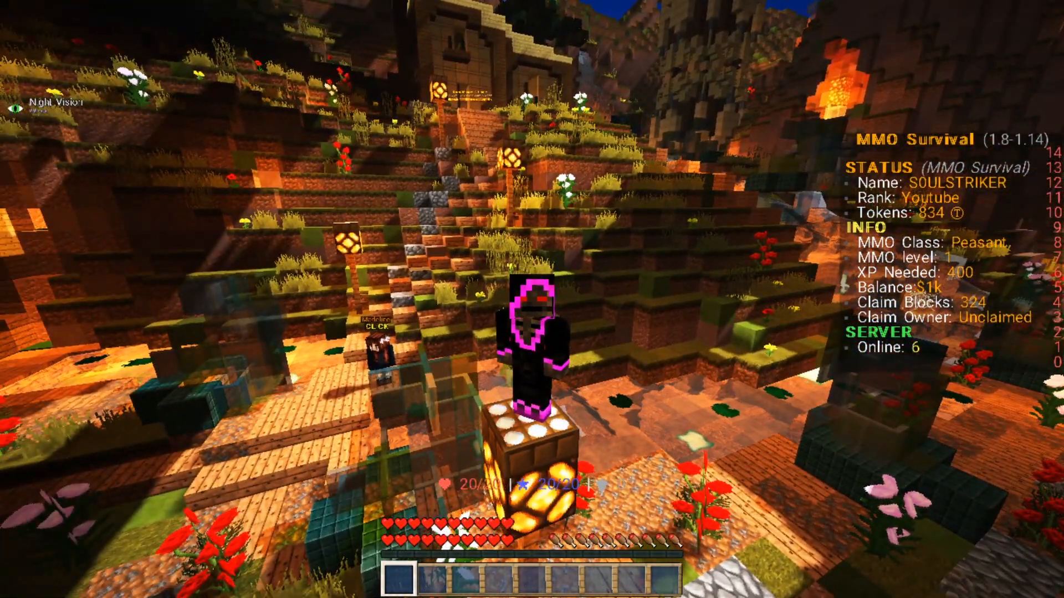